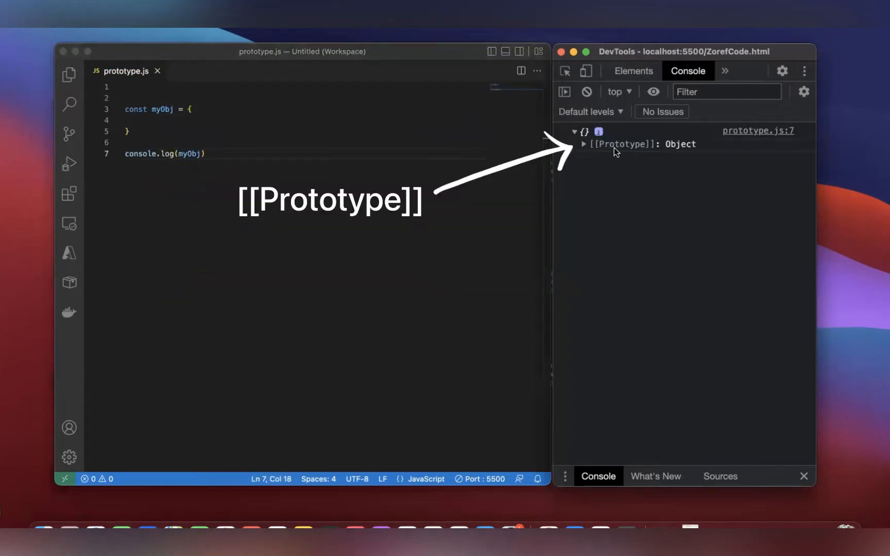
# Focus the editor to rewrite prototype.js with Father and Son (extends Father) classes logging a son instance
pyautogui.click(586, 143)
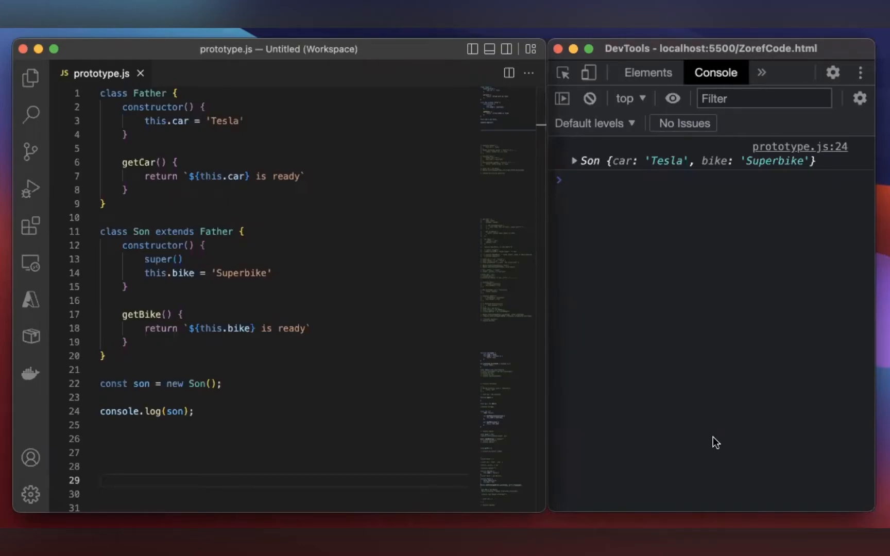
# Delete the const son = new Son() and console.log(son) lines, leaving only the two classes
pyautogui.click(571, 181)
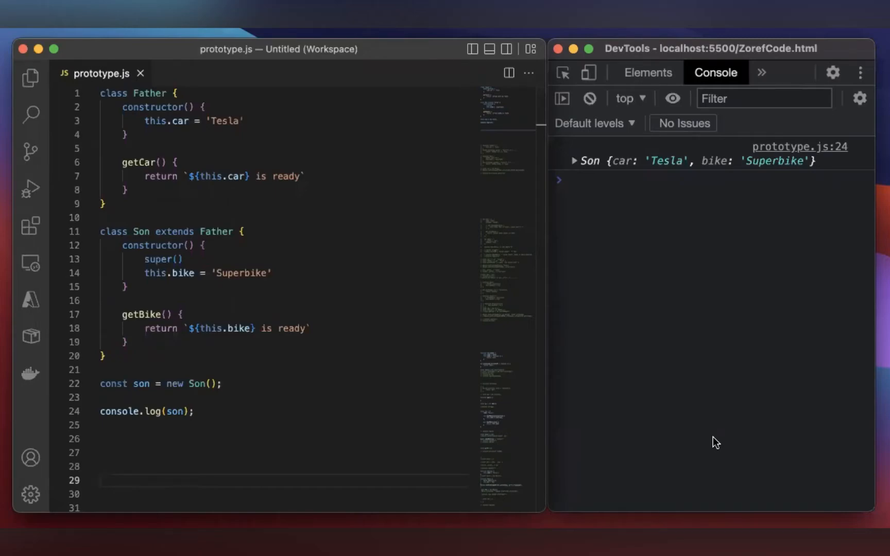
pyautogui.moveTo(144, 125)
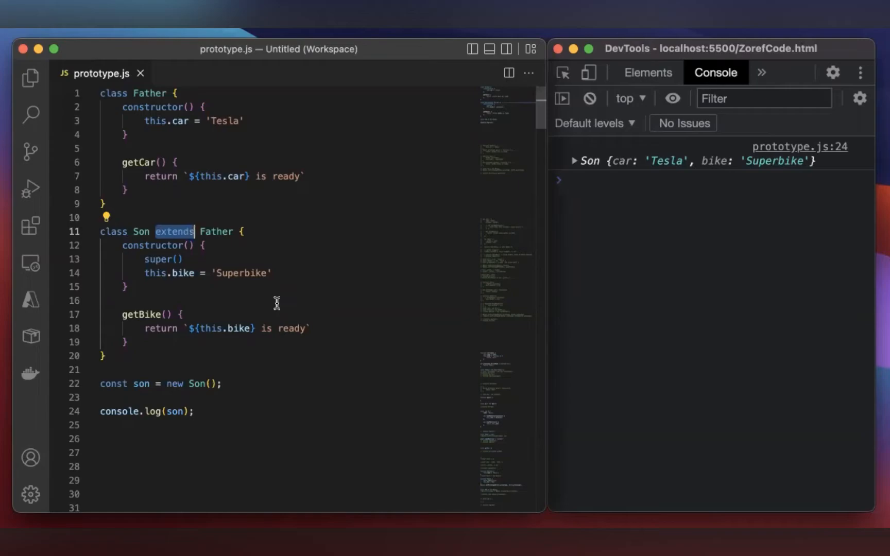
pyautogui.click(625, 180)
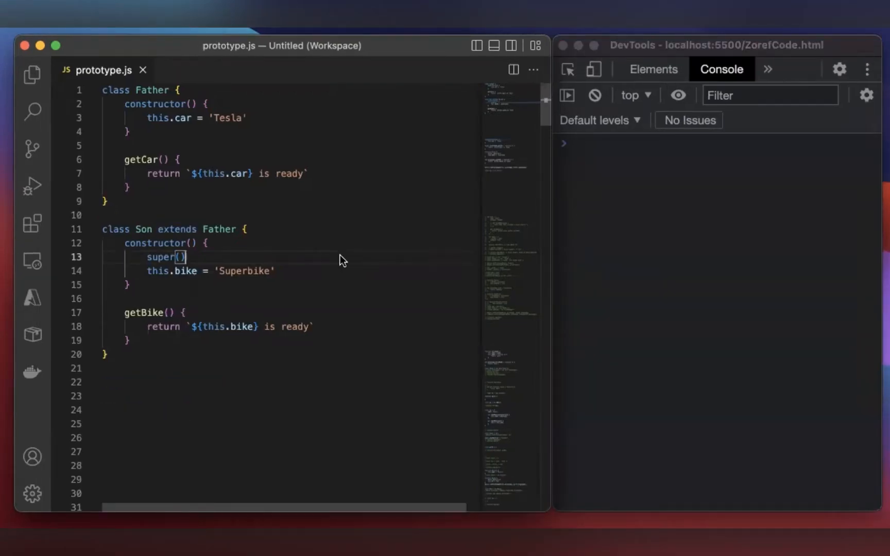
pyautogui.moveTo(191, 204)
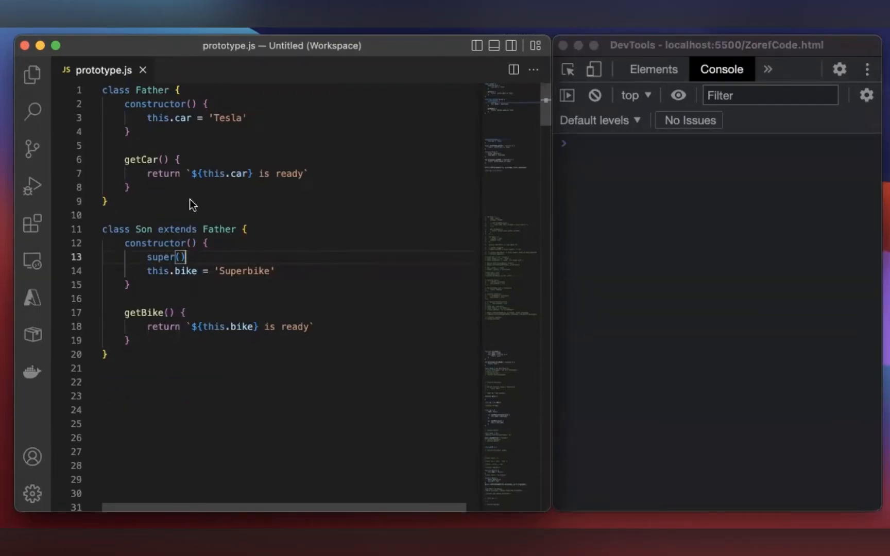
pyautogui.scroll(-3)
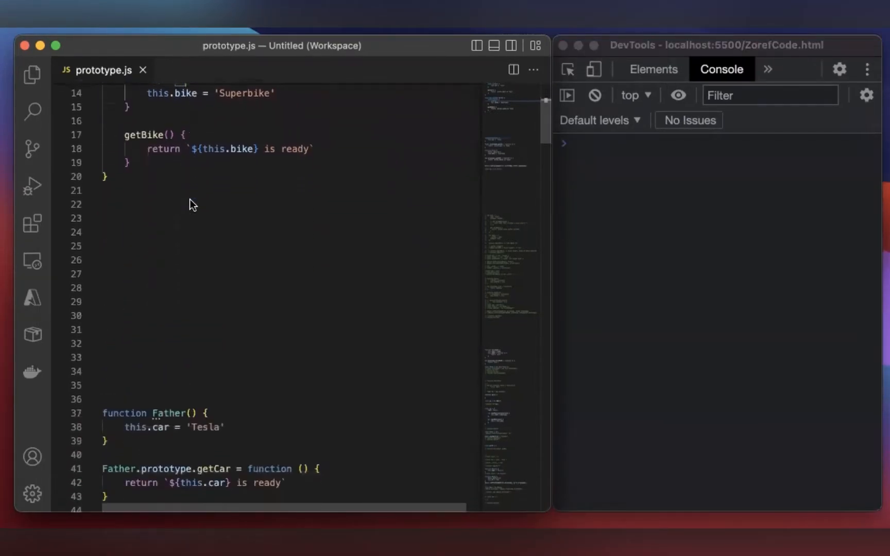
pyautogui.scroll(-3)
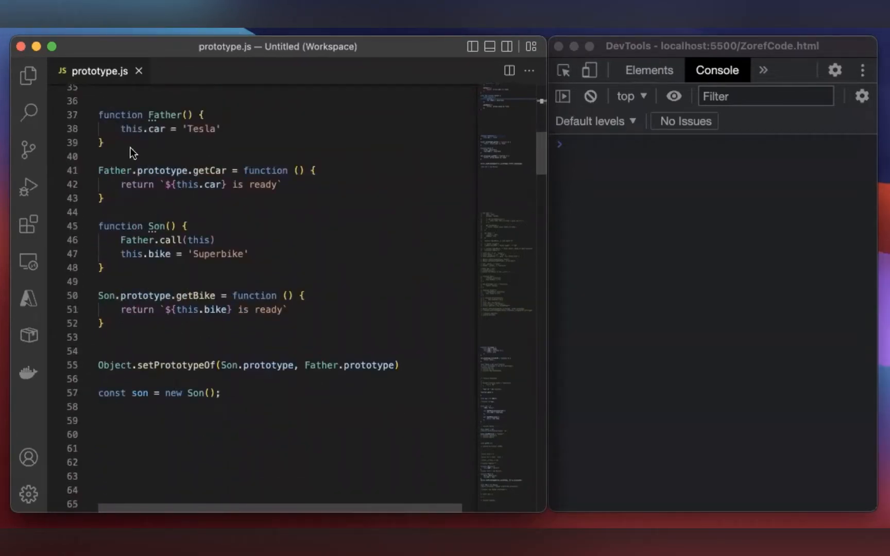
pyautogui.moveTo(175, 122)
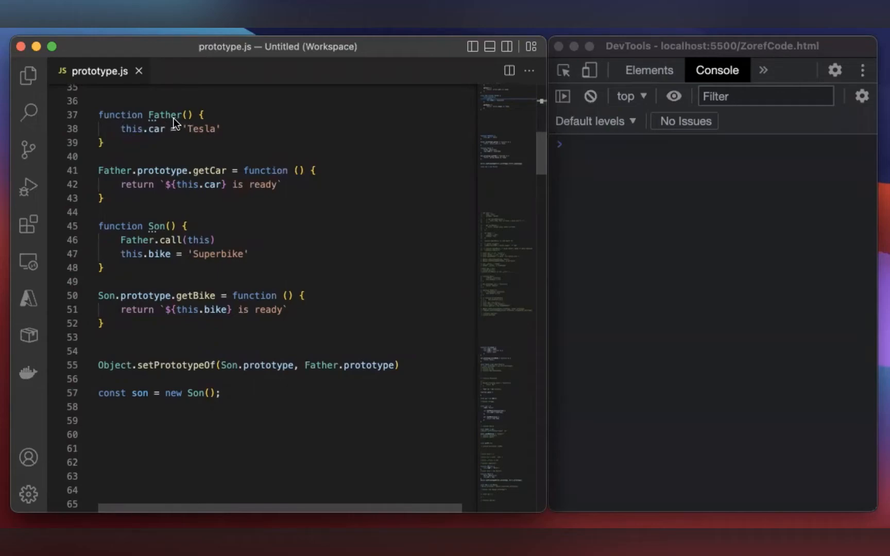
pyautogui.moveTo(168, 114)
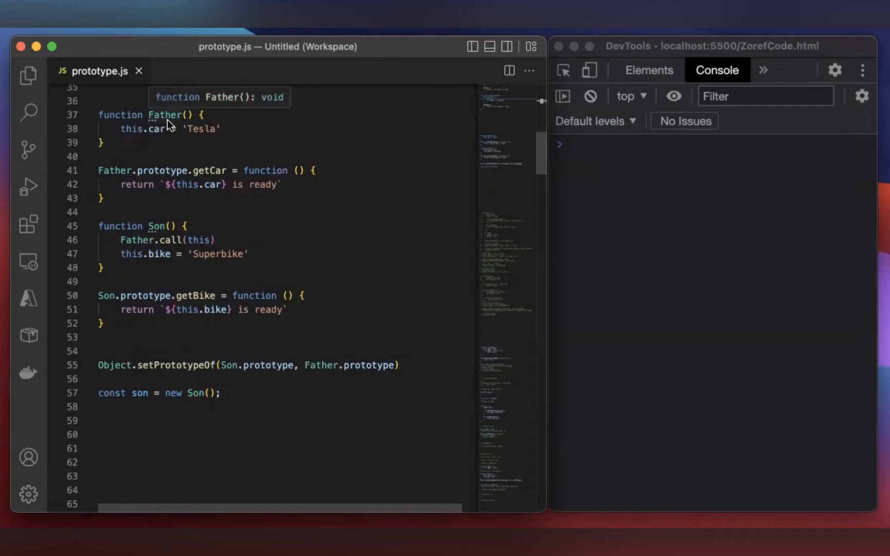
pyautogui.moveTo(160, 124)
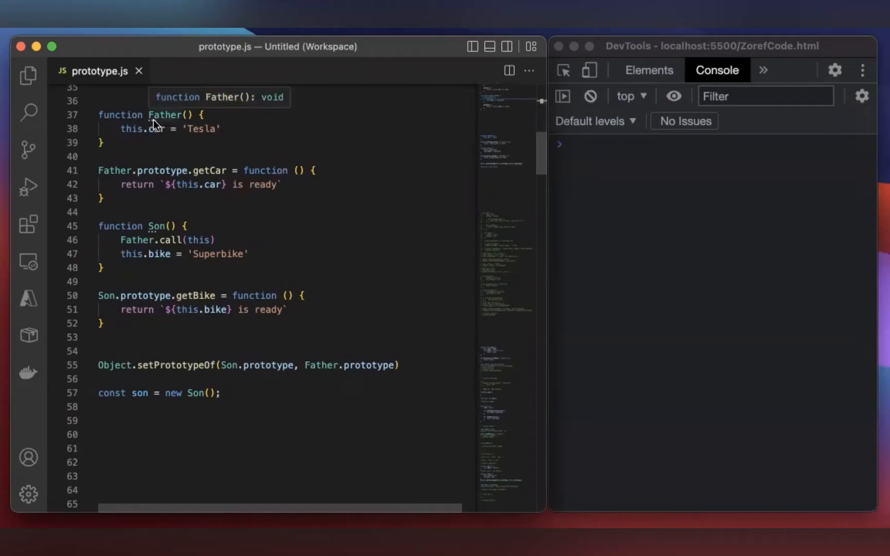
pyautogui.moveTo(157, 129)
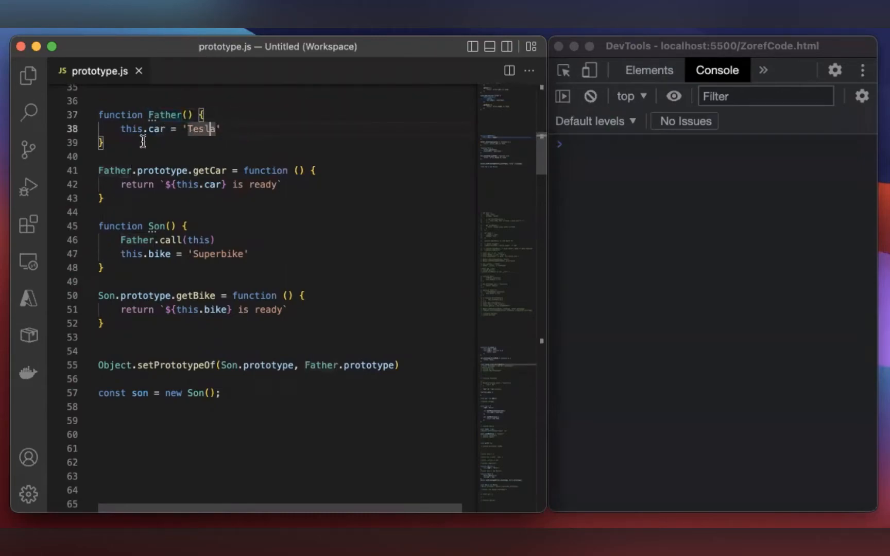
pyautogui.doubleClick(154, 129)
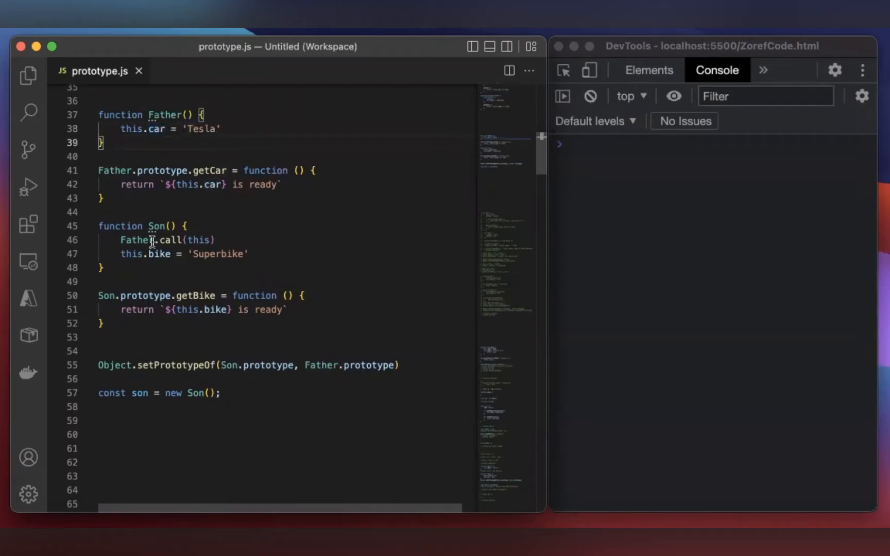
pyautogui.moveTo(155, 254)
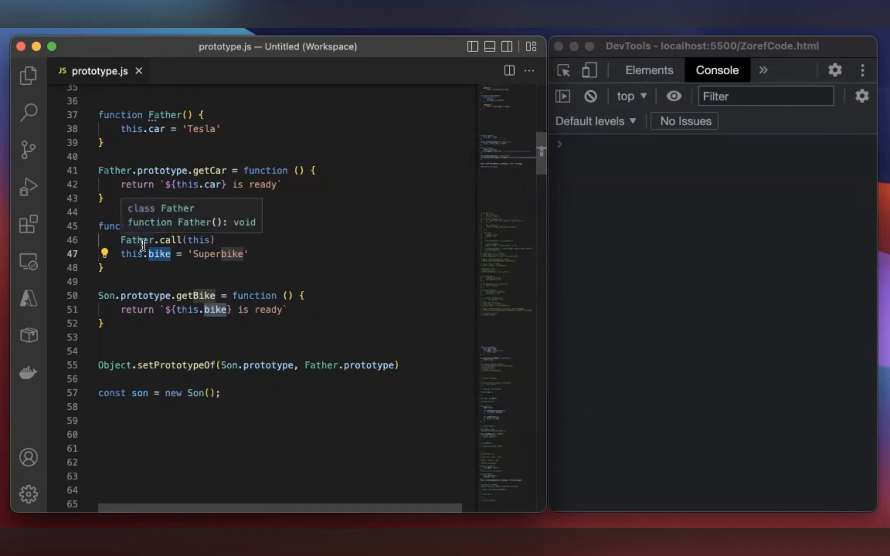
pyautogui.scroll(3)
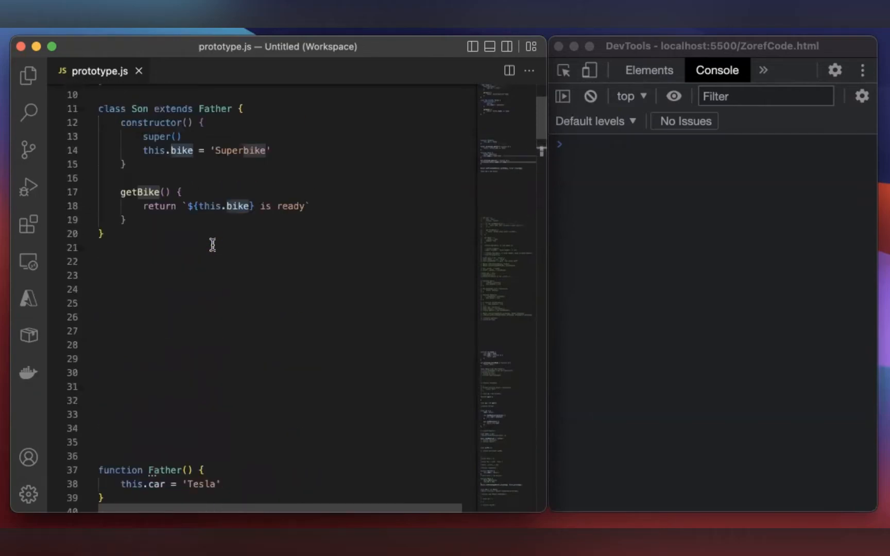
pyautogui.scroll(3)
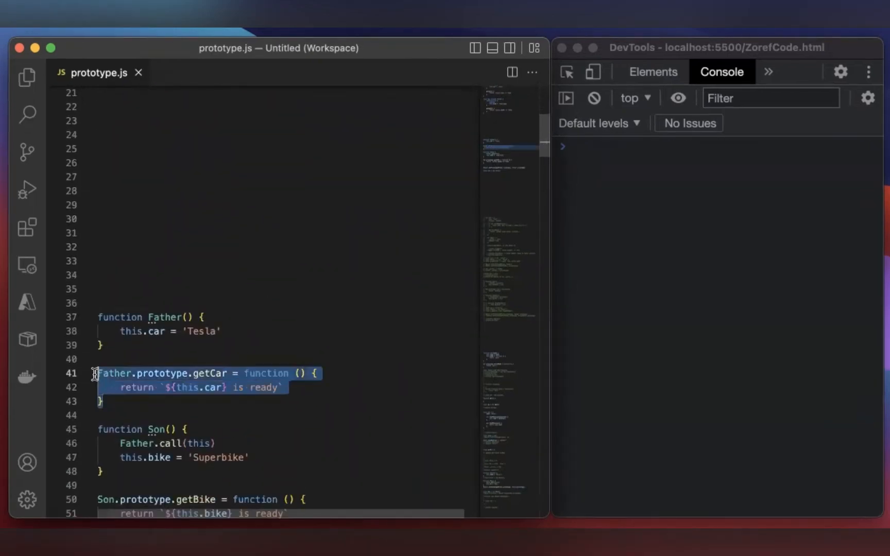
pyautogui.moveTo(224, 374)
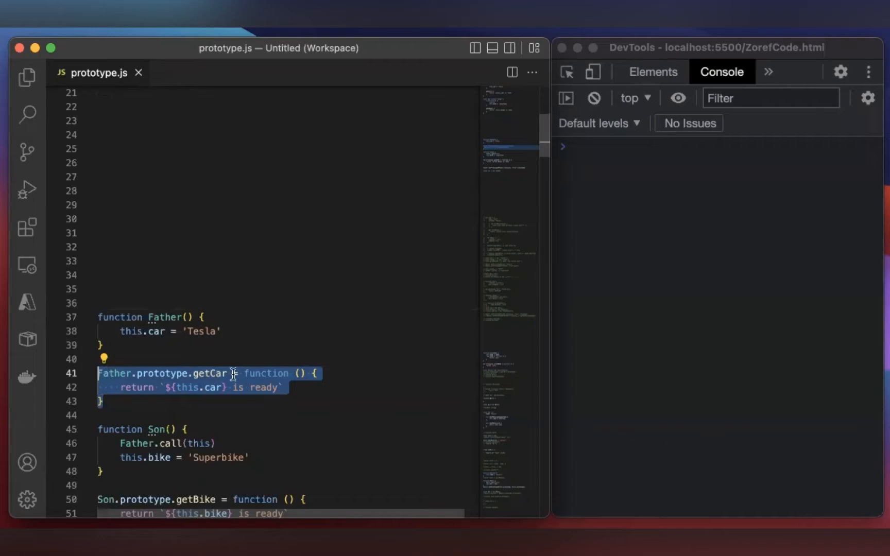
pyautogui.moveTo(204, 374)
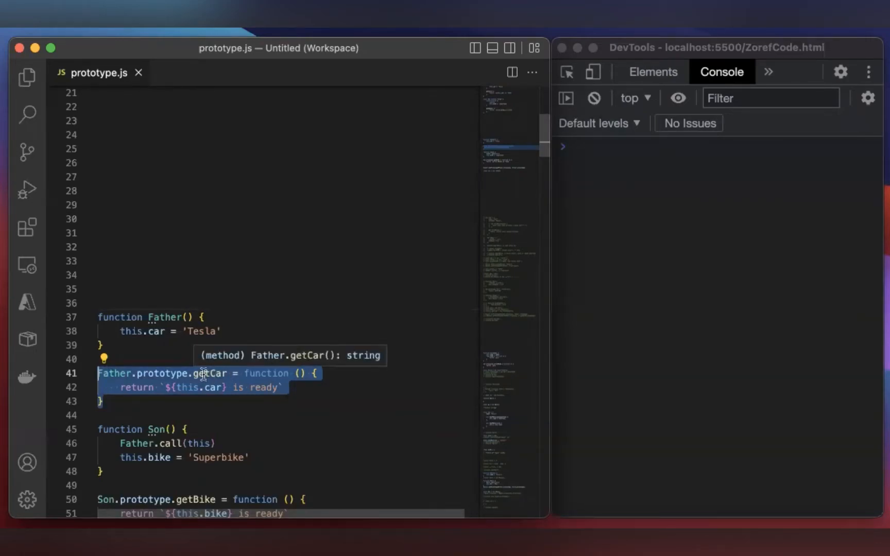
# Delete the this.getCar function from the Father constructor, keeping only this.car = 'Tesla'
pyautogui.click(237, 332)
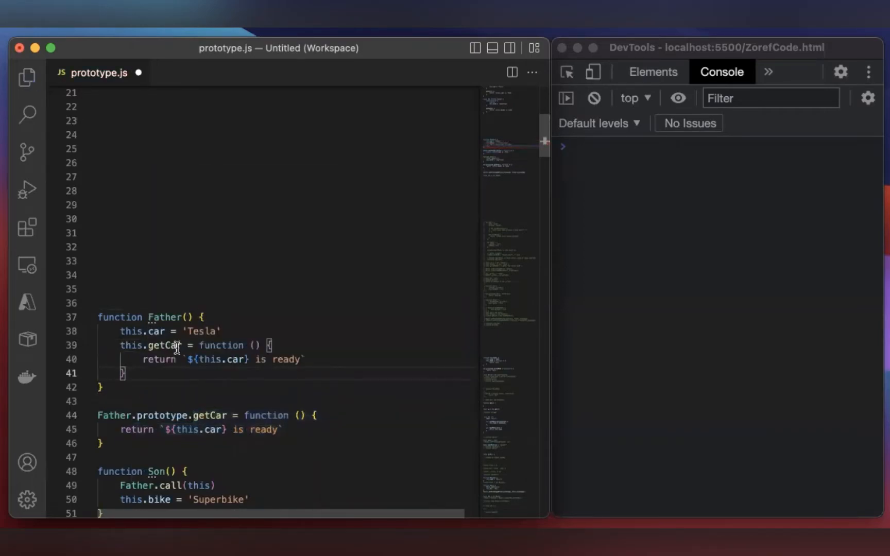
pyautogui.moveTo(213, 415)
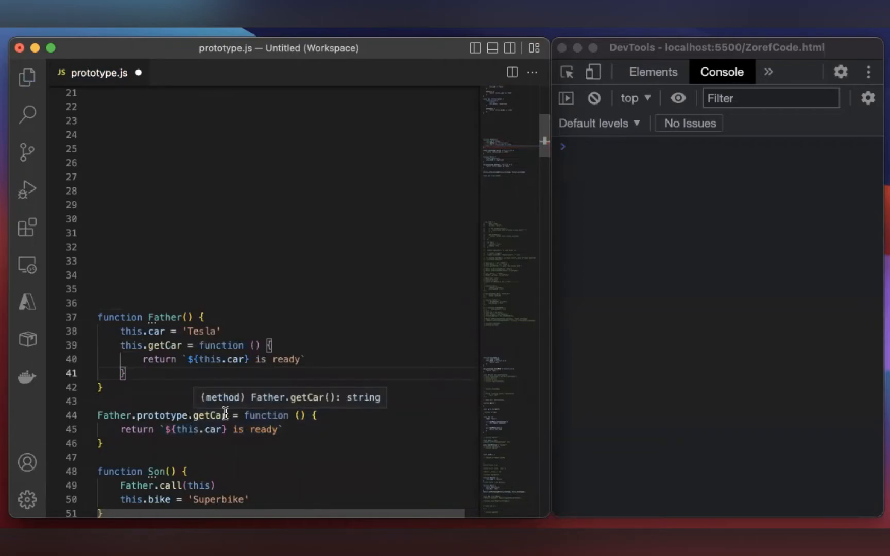
pyautogui.moveTo(174, 363)
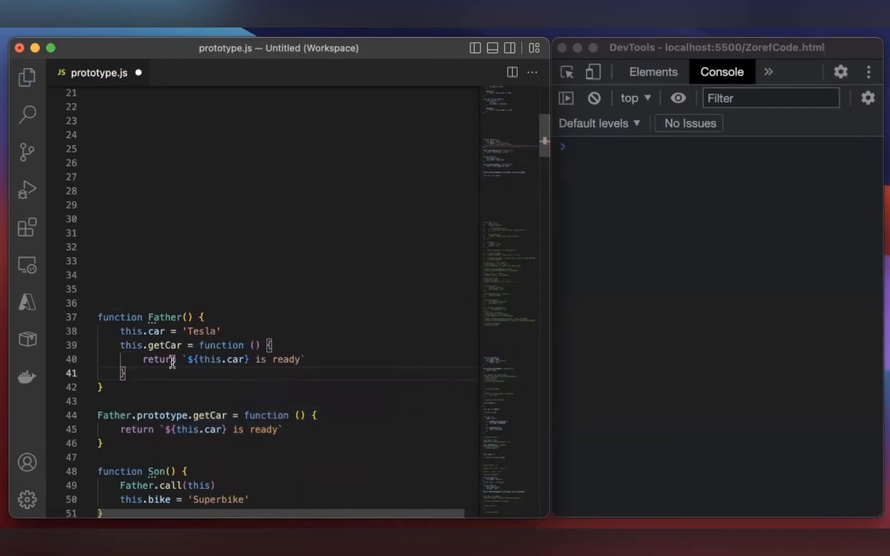
pyautogui.moveTo(212, 420)
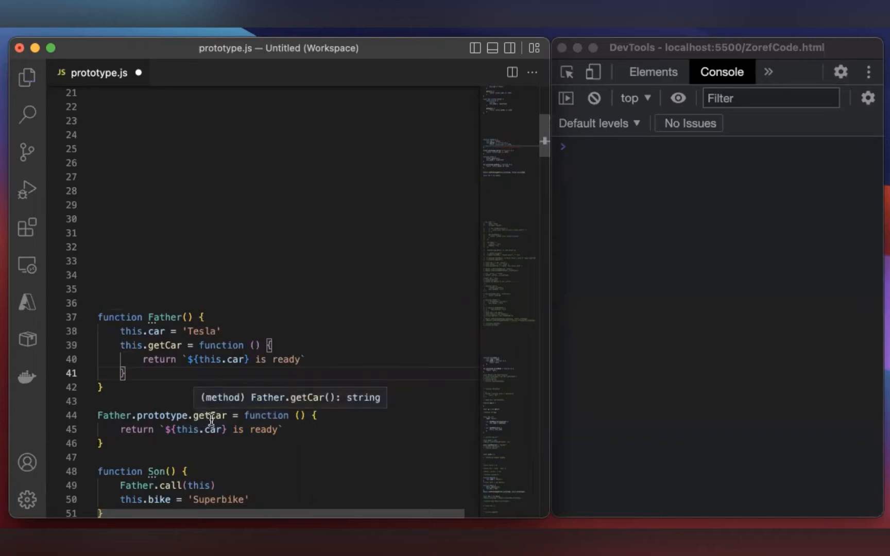
pyautogui.moveTo(121, 424)
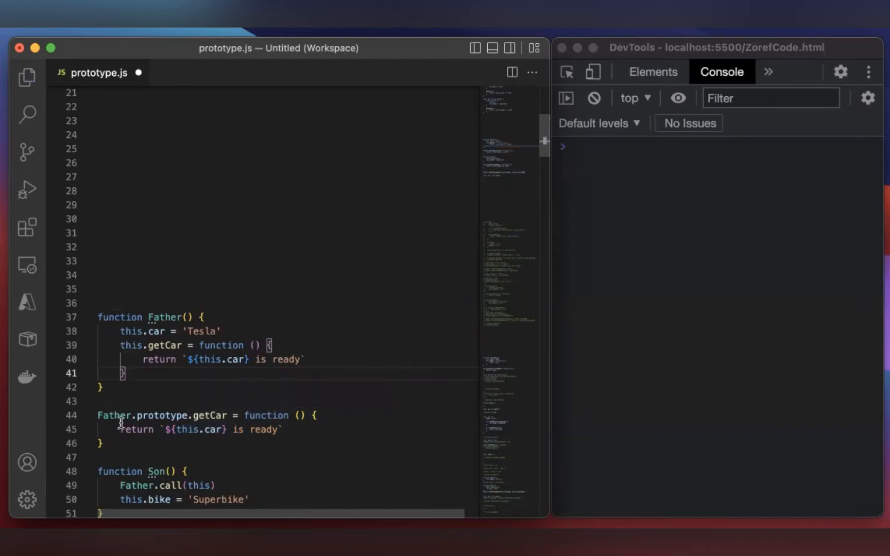
pyautogui.moveTo(206, 417)
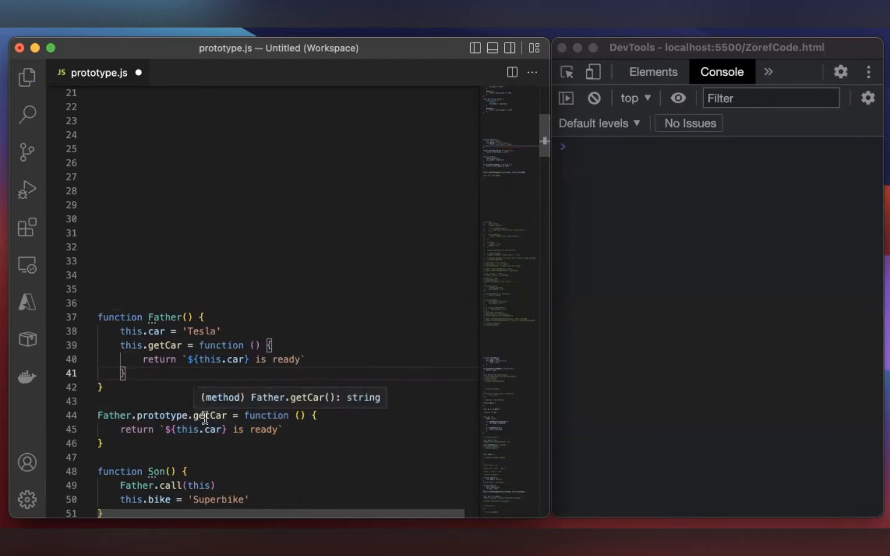
pyautogui.moveTo(159, 415)
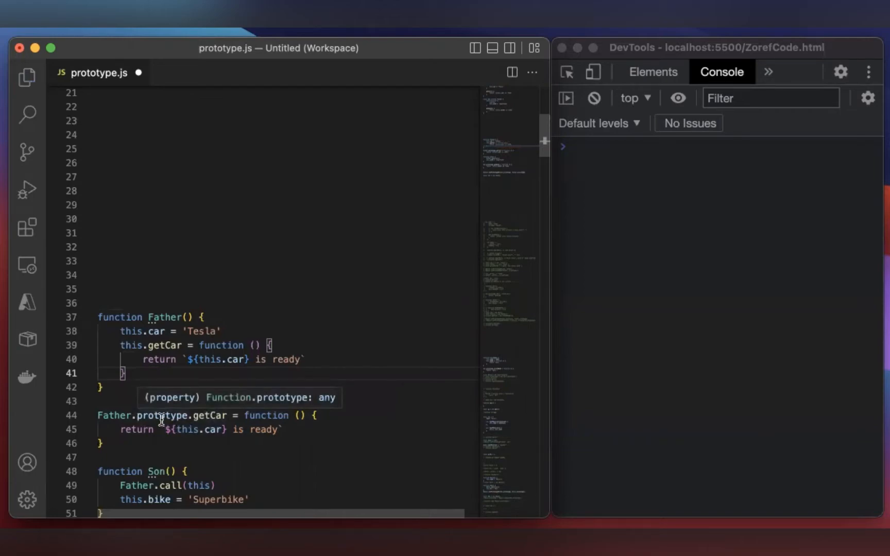
pyautogui.moveTo(141, 359)
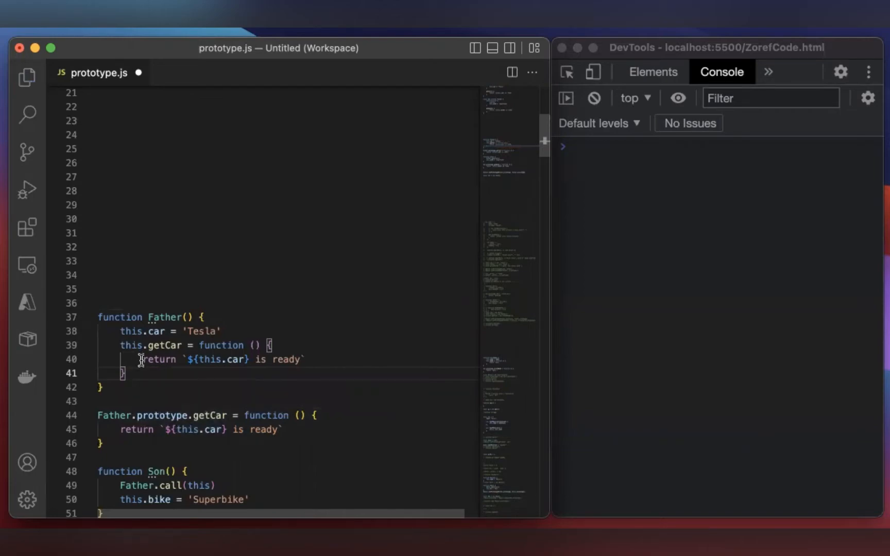
pyautogui.moveTo(164, 345)
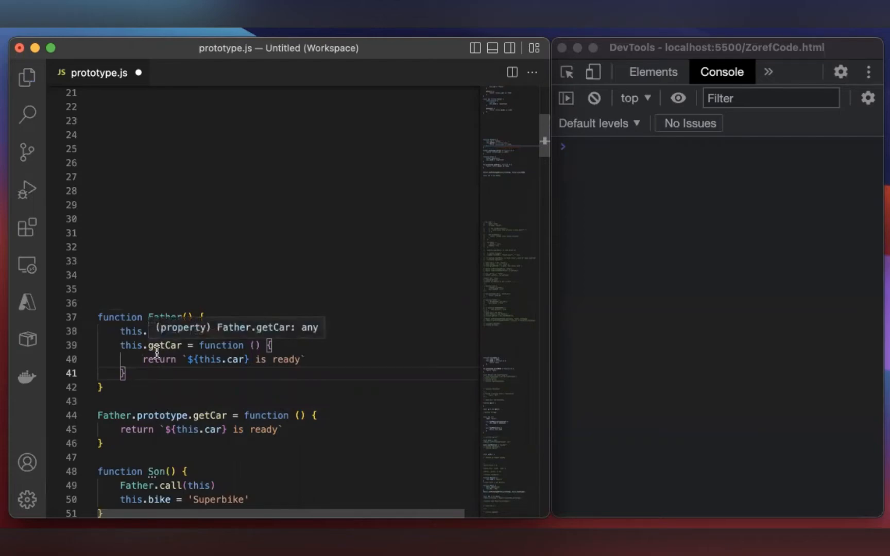
pyautogui.moveTo(177, 415)
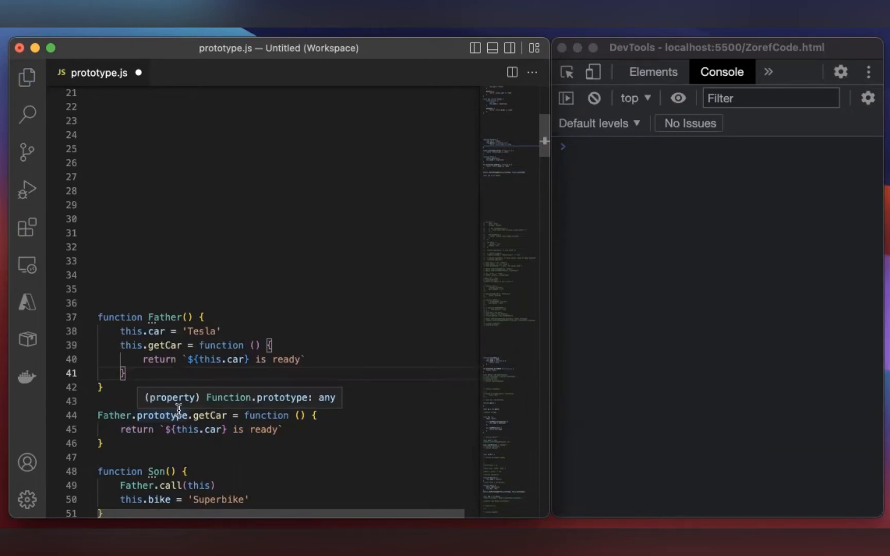
pyautogui.moveTo(240, 372)
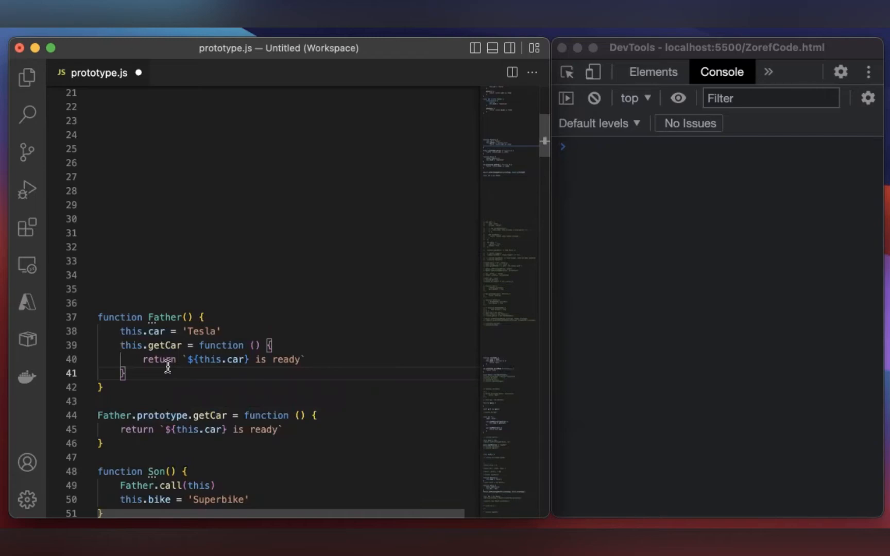
pyautogui.moveTo(242, 379)
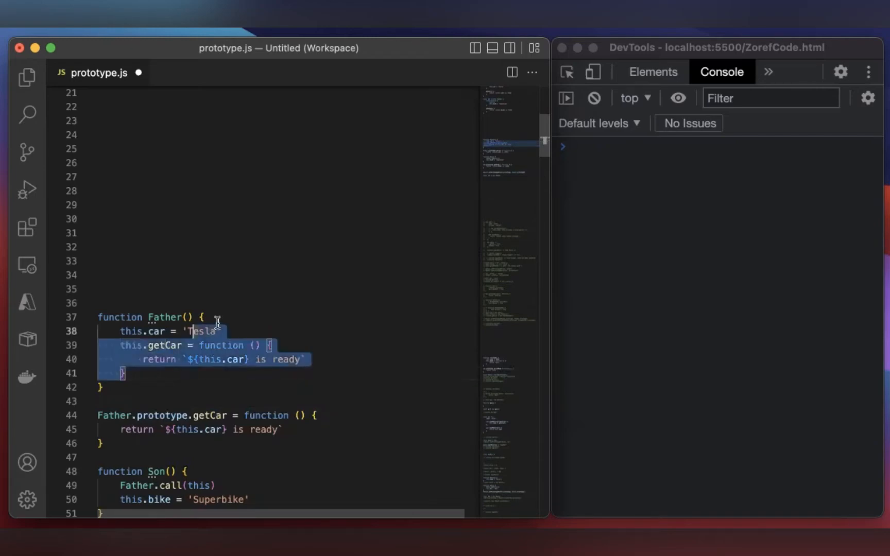
pyautogui.press('Delete')
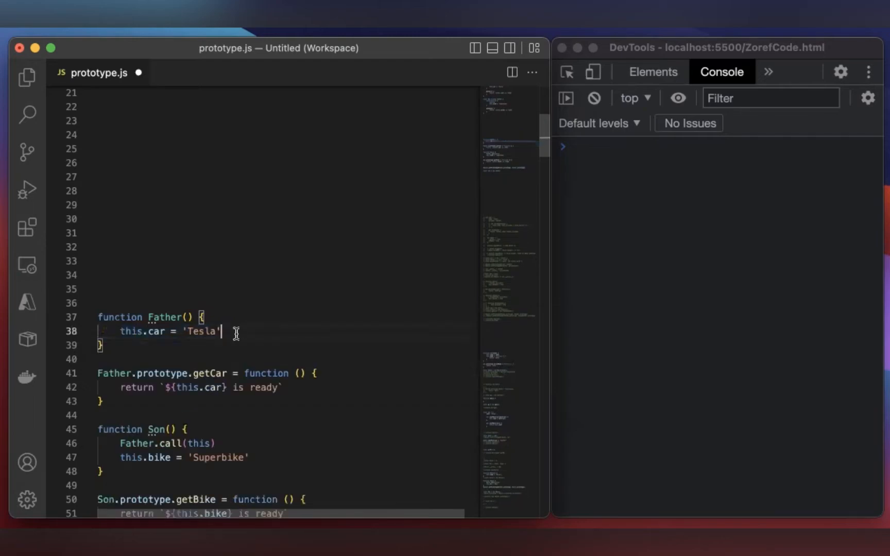
# Compare the class version's 'extends' keyword with the constructor-function version of Father and Son
pyautogui.scroll(-3)
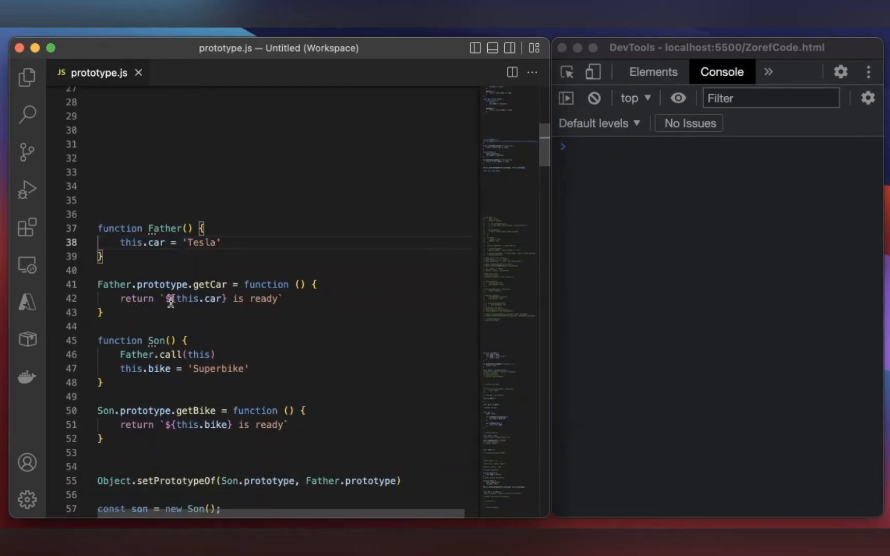
pyautogui.scroll(-3)
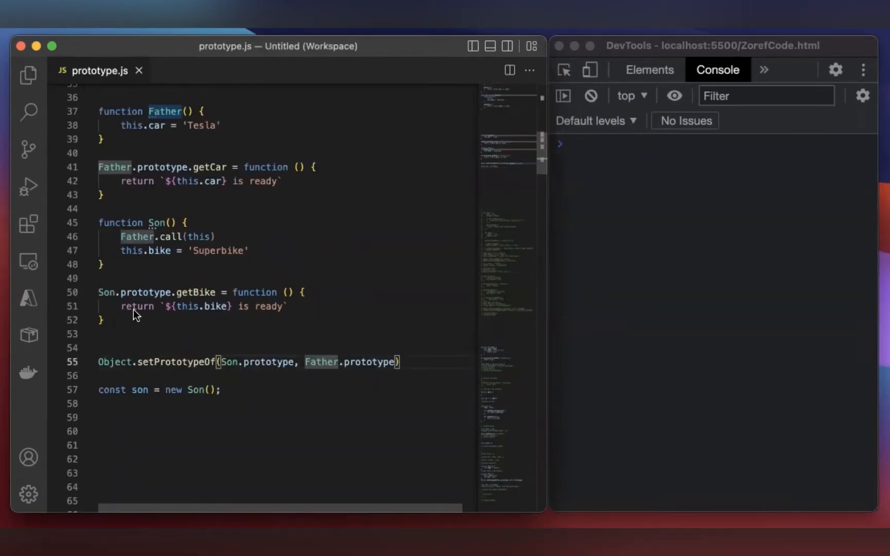
pyautogui.moveTo(216, 313)
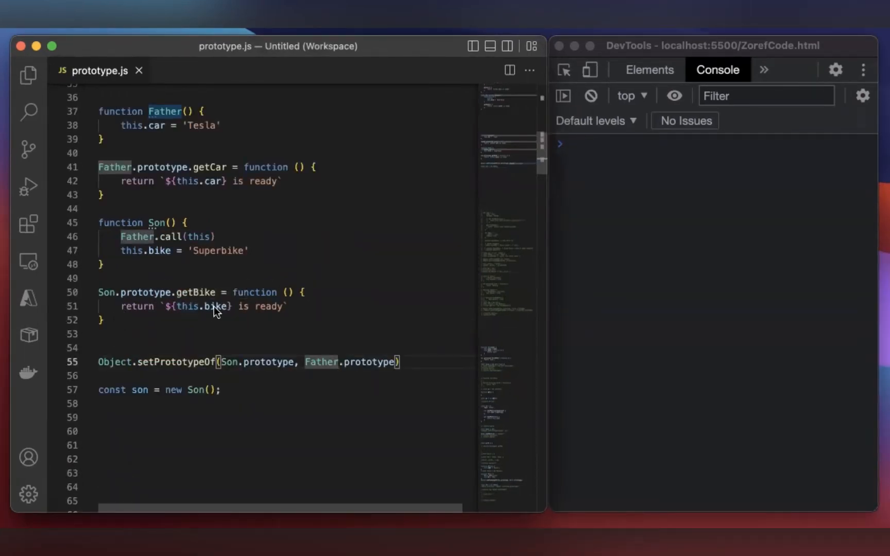
pyautogui.moveTo(139, 311)
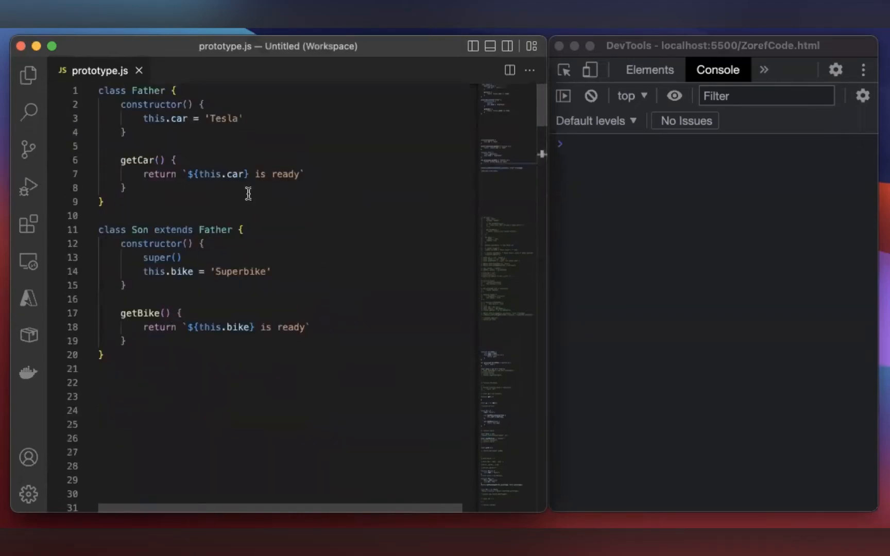
pyautogui.moveTo(174, 230)
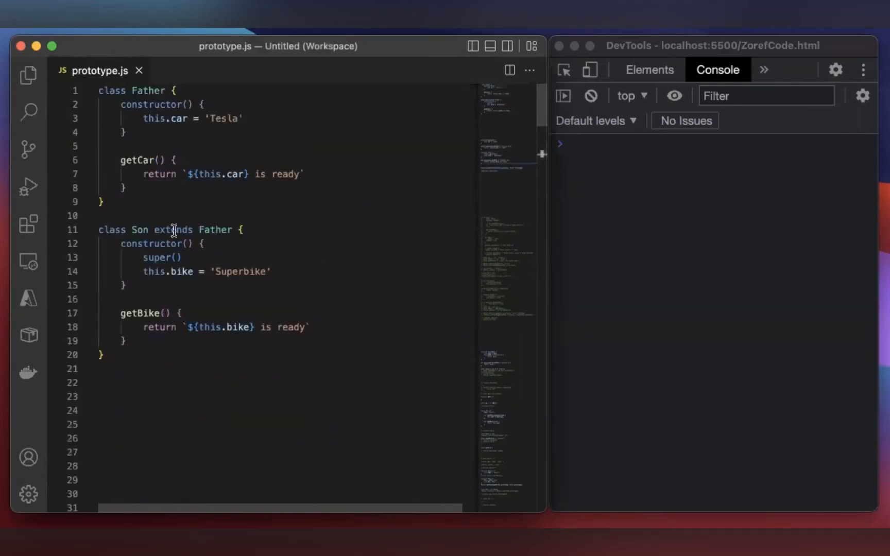
pyautogui.doubleClick(173, 230)
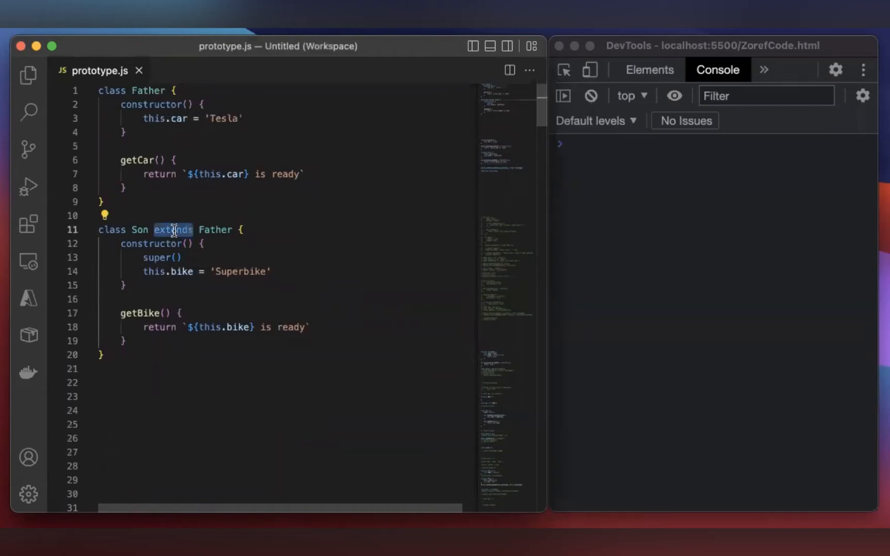
pyautogui.moveTo(192, 168)
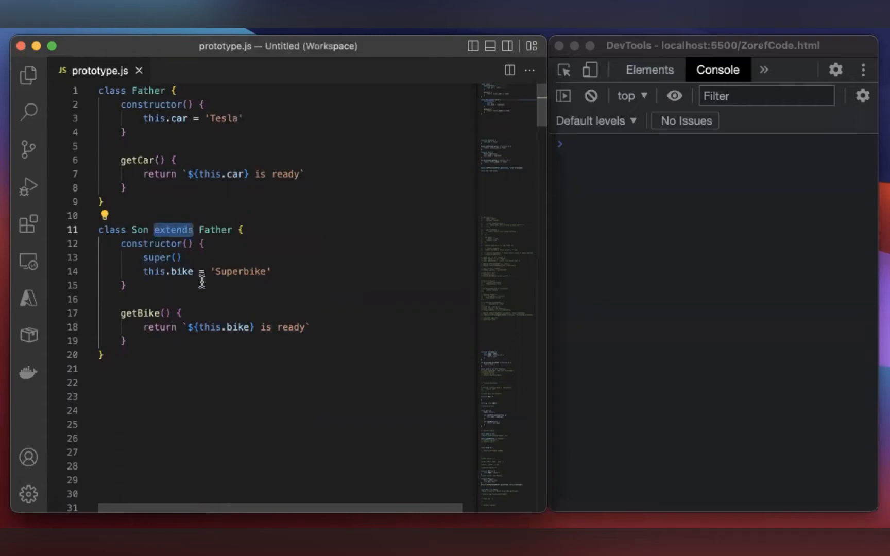
pyautogui.scroll(-3)
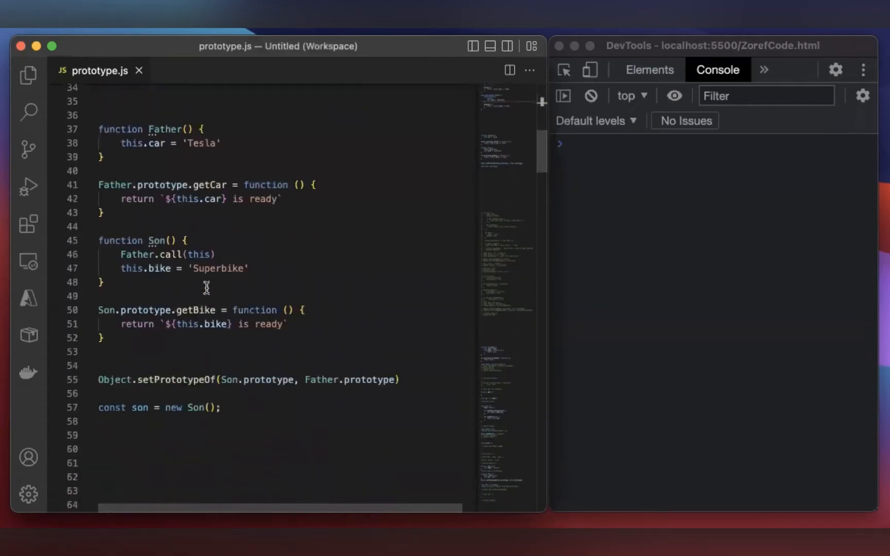
pyautogui.scroll(-3)
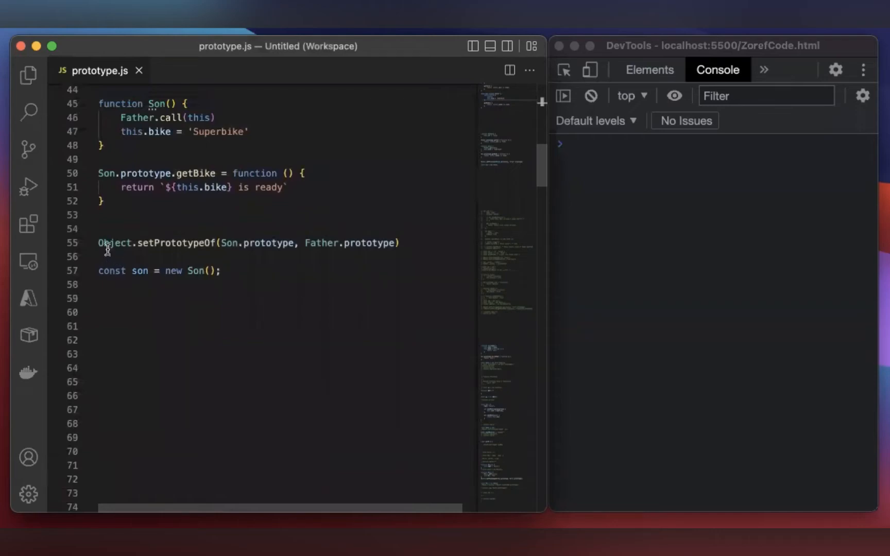
pyautogui.moveTo(150, 251)
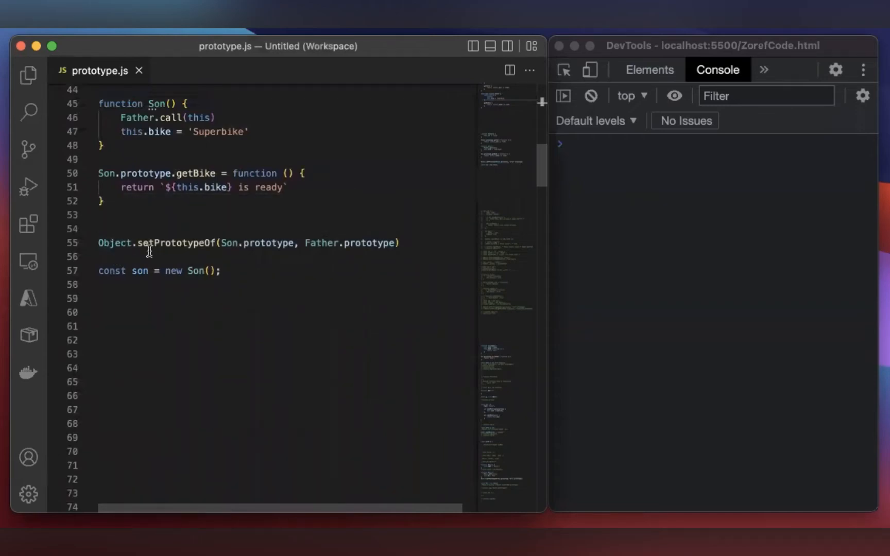
pyautogui.moveTo(256, 271)
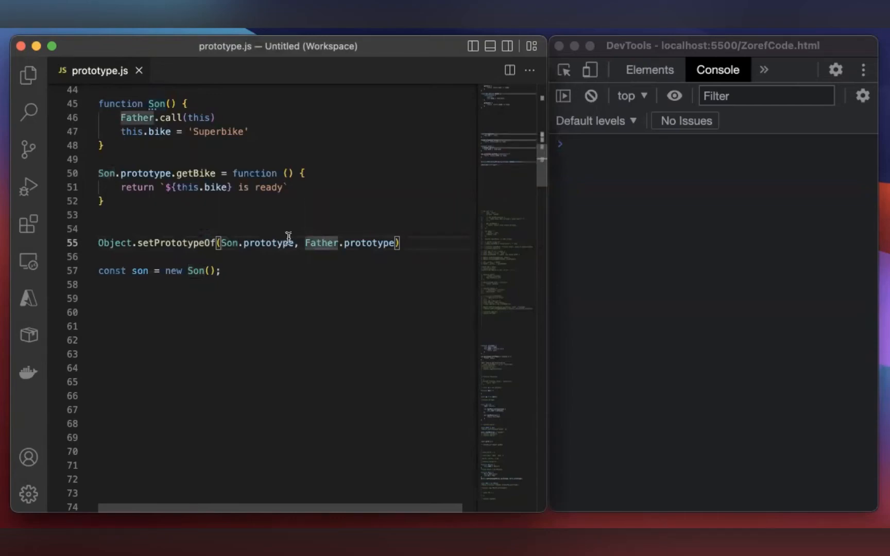
pyautogui.moveTo(230, 243)
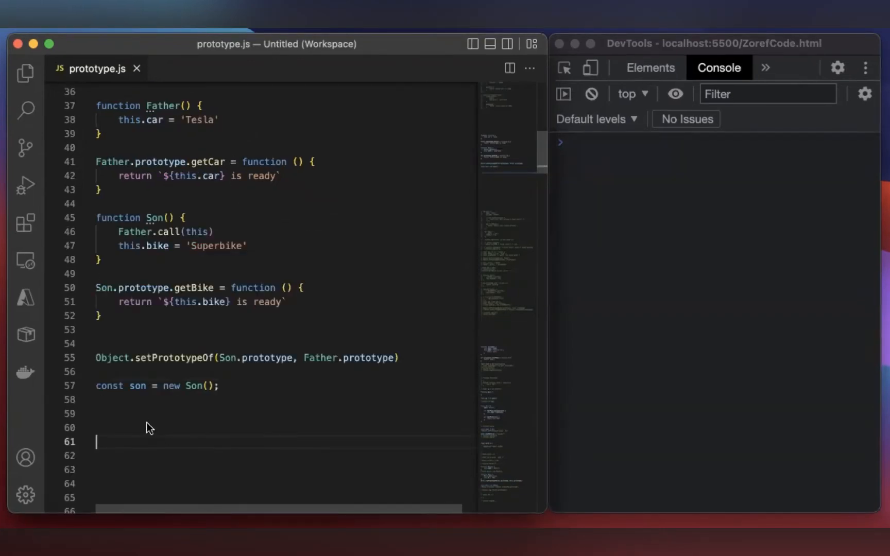
pyautogui.moveTo(195, 387)
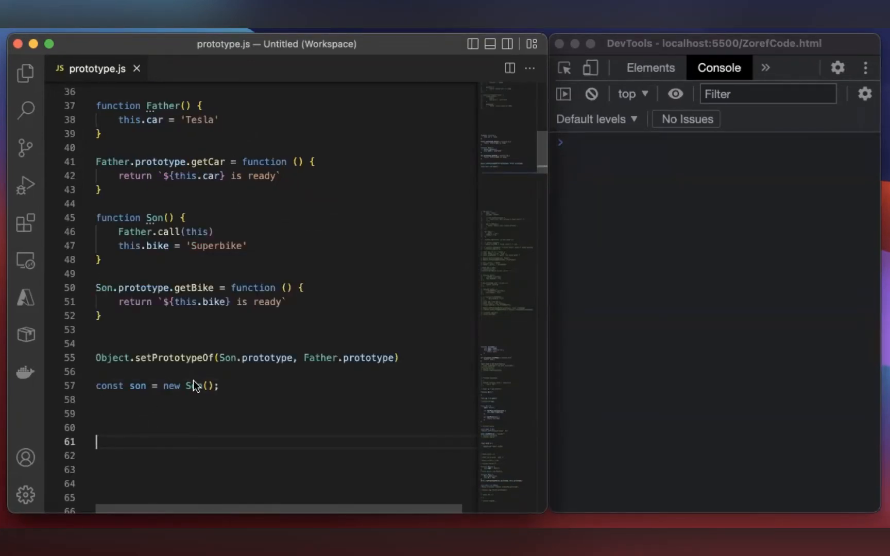
pyautogui.click(204, 387)
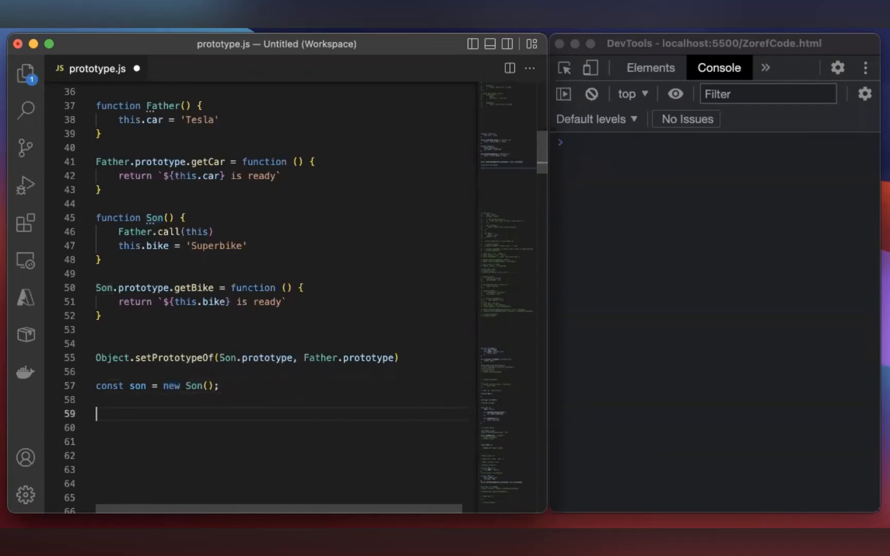
# Add console.log(son); on line 59 to log the son instance
pyautogui.write('console.log(')
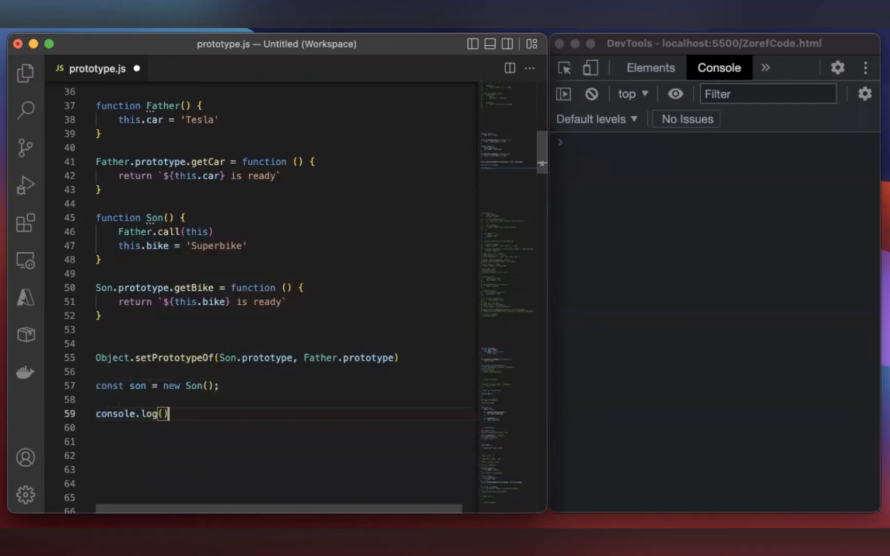
pyautogui.write('son')
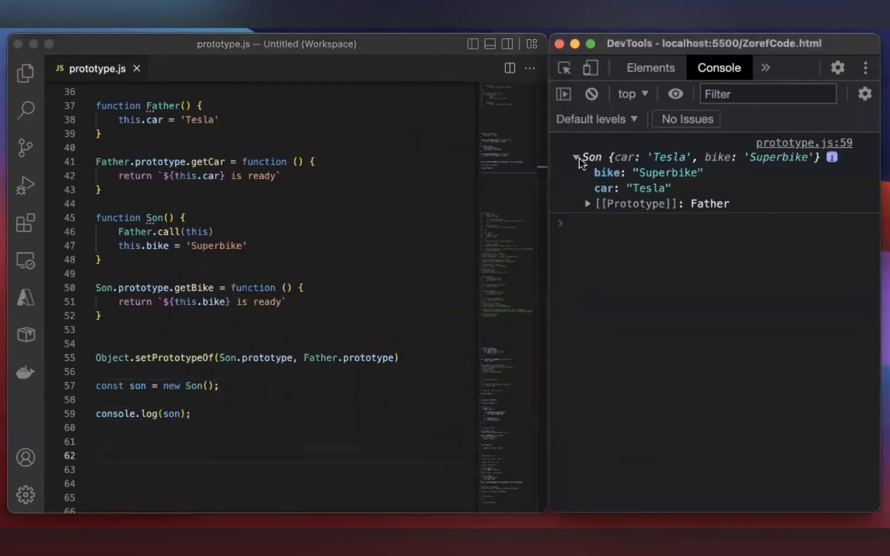
pyautogui.moveTo(608, 184)
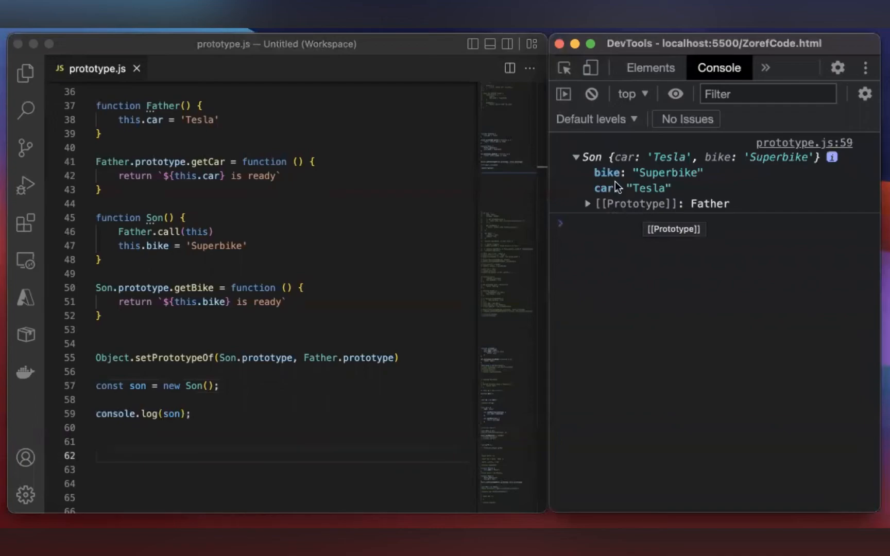
pyautogui.moveTo(631, 210)
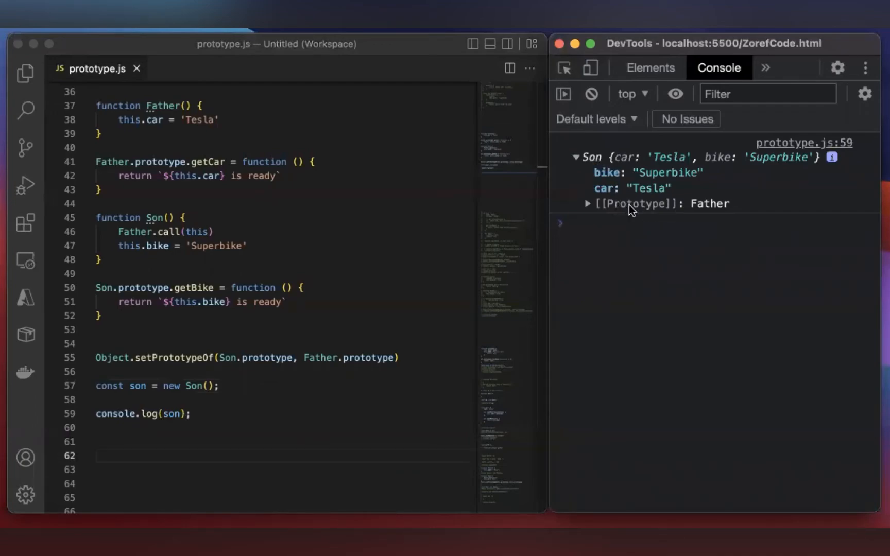
pyautogui.click(589, 204)
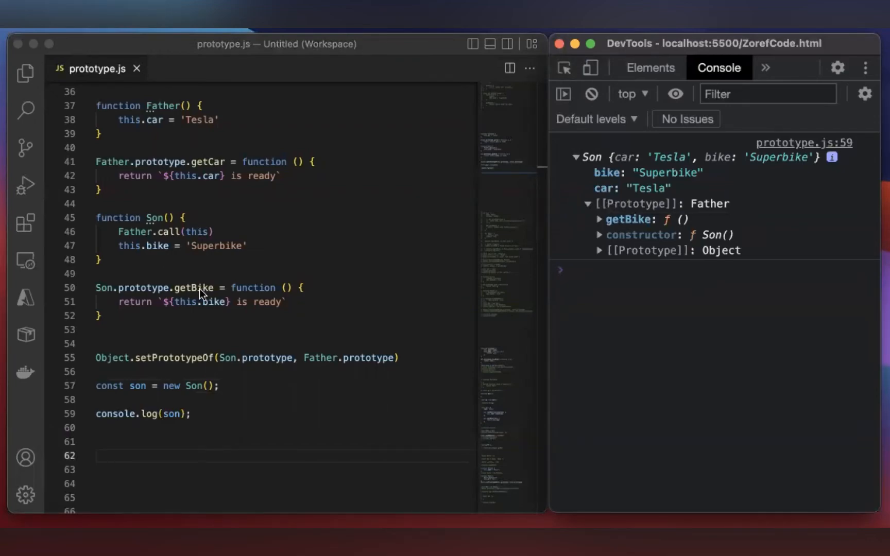
pyautogui.moveTo(621, 225)
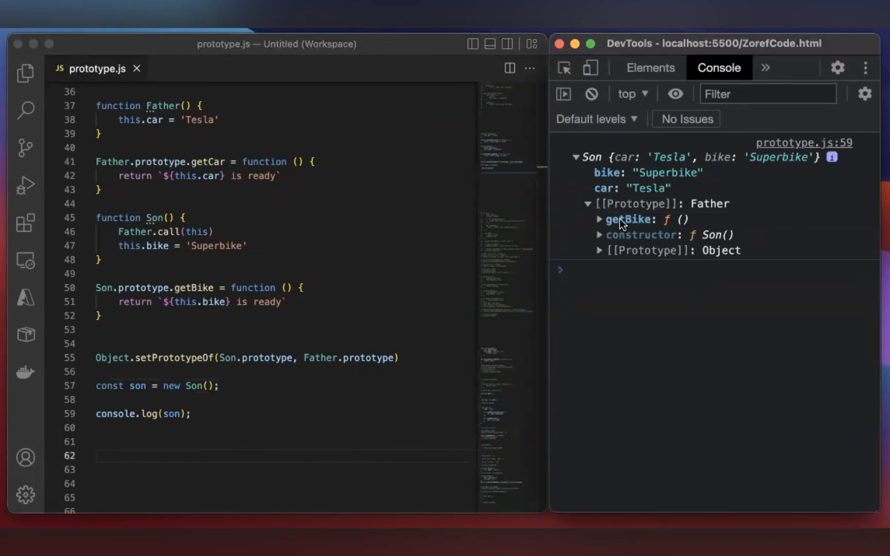
pyautogui.moveTo(604, 241)
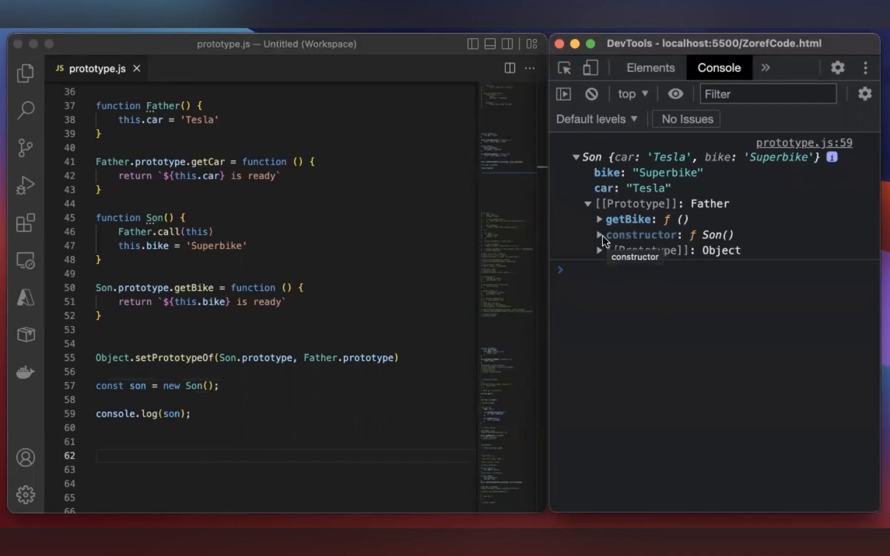
pyautogui.moveTo(715, 235)
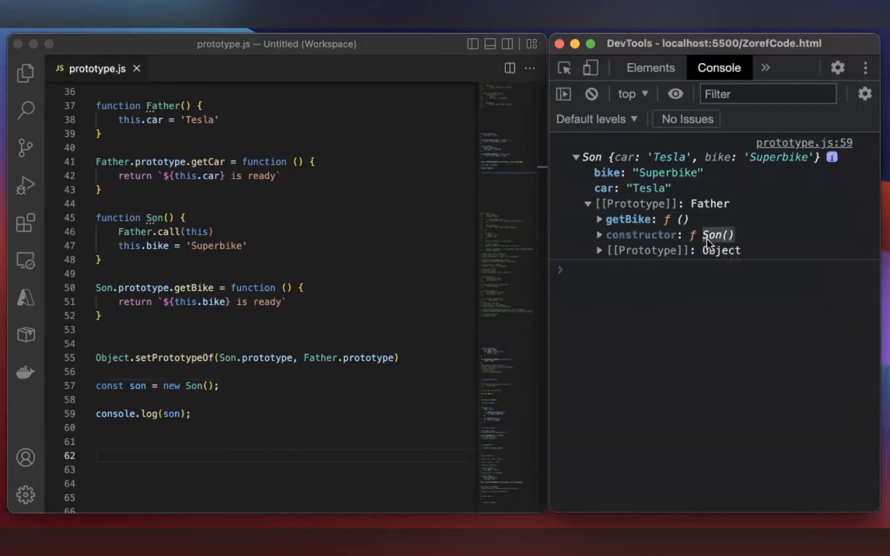
pyautogui.moveTo(716, 235)
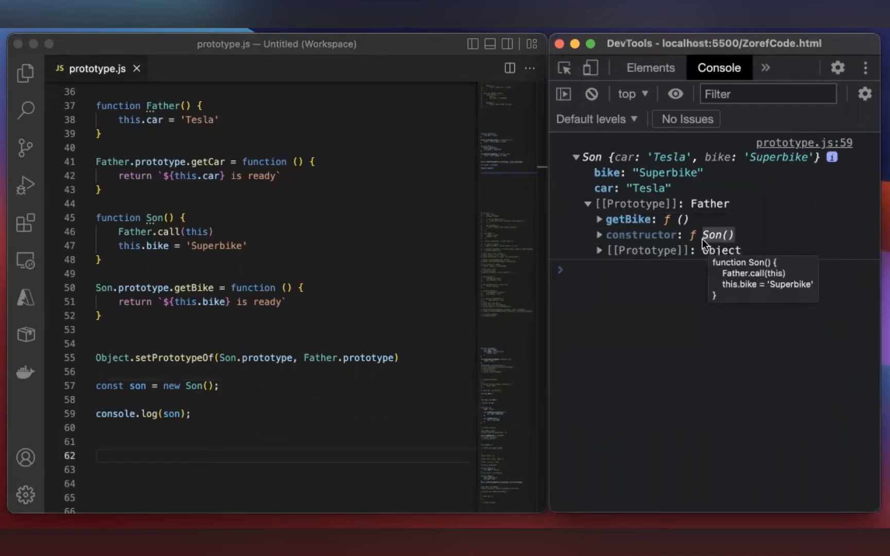
pyautogui.moveTo(619, 260)
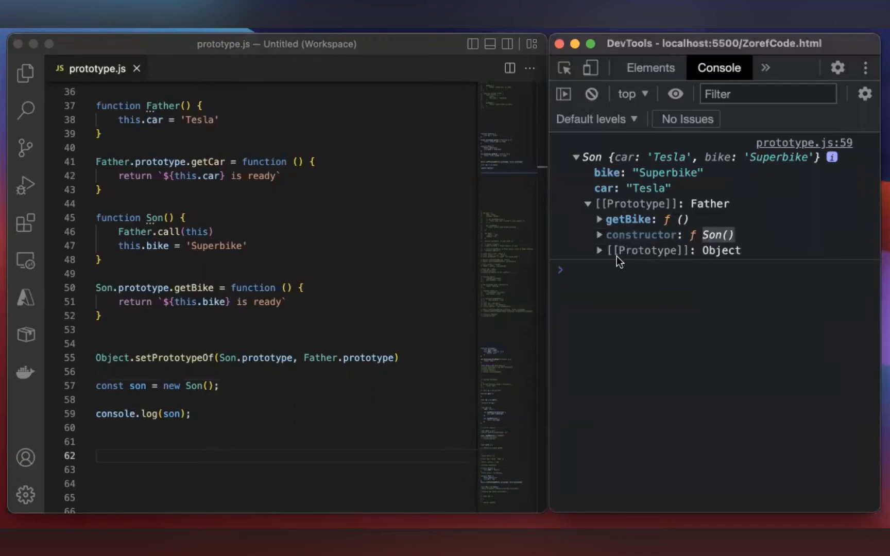
pyautogui.moveTo(418, 326)
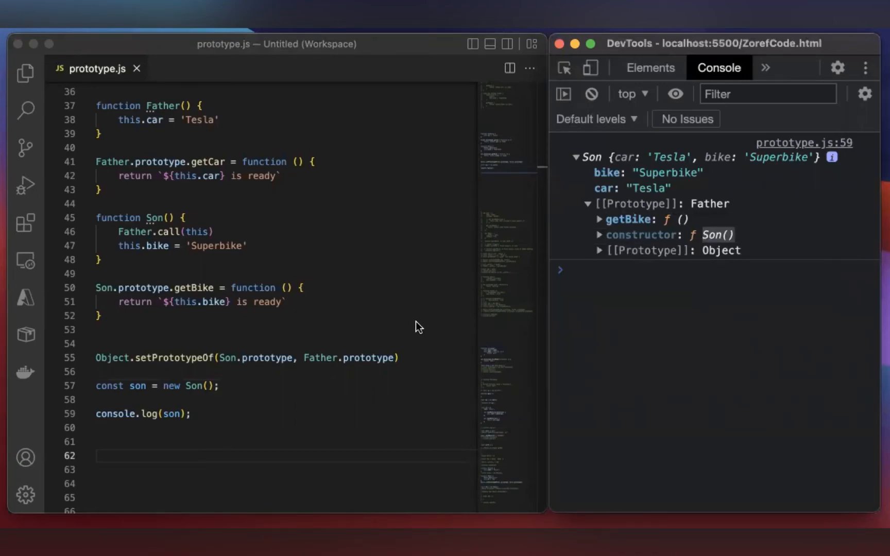
pyautogui.moveTo(242, 365)
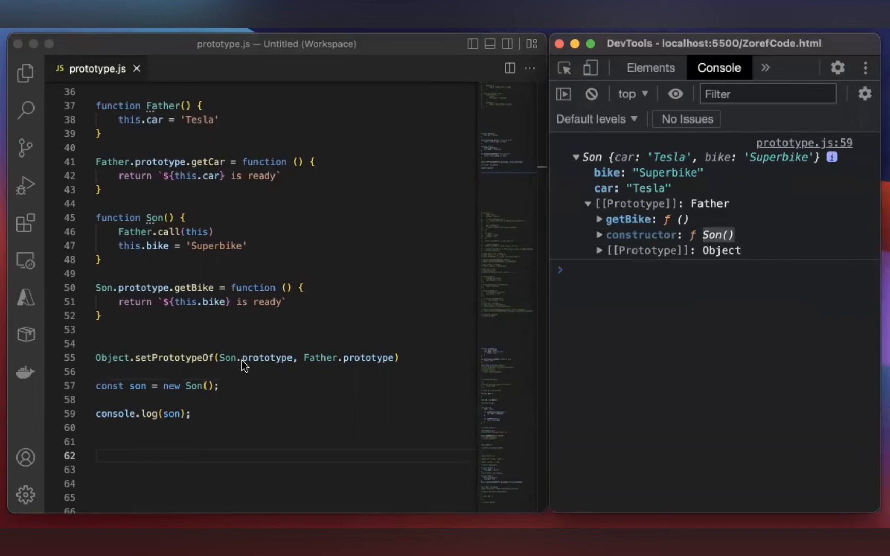
pyautogui.moveTo(320, 367)
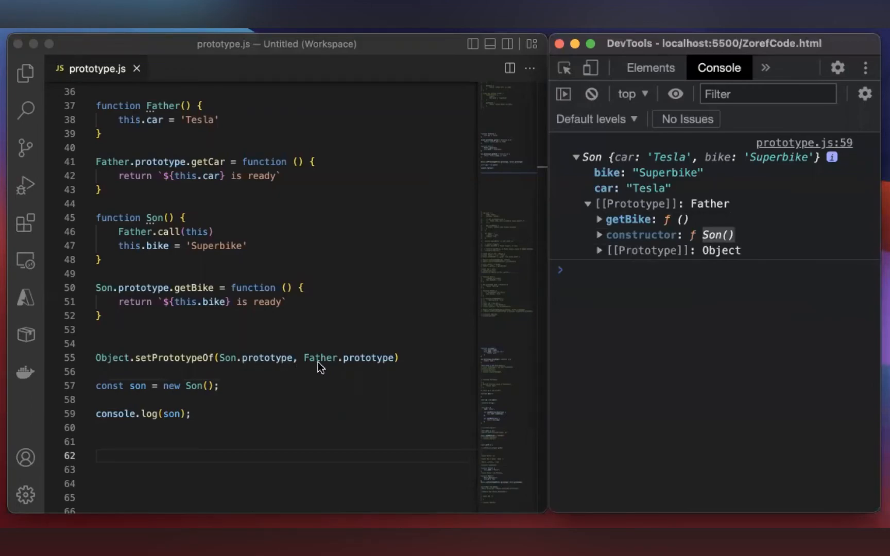
pyautogui.moveTo(644, 259)
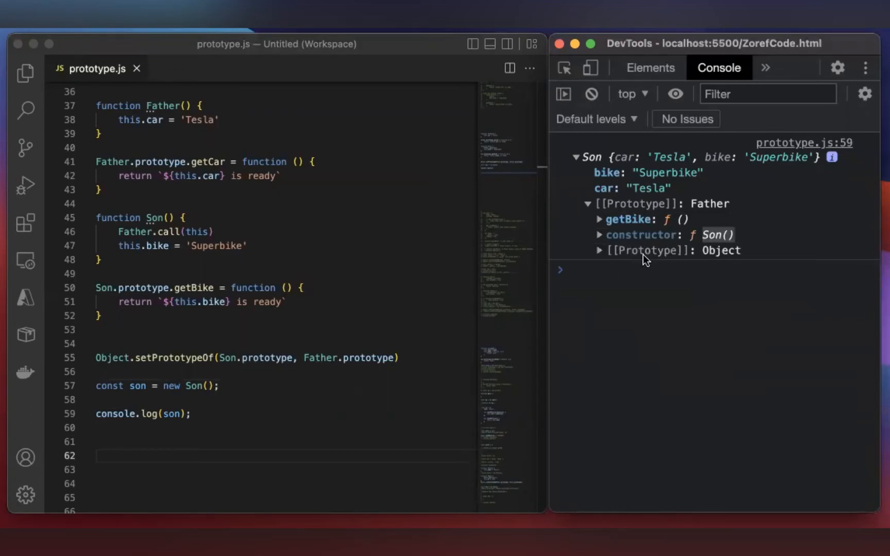
pyautogui.moveTo(599, 261)
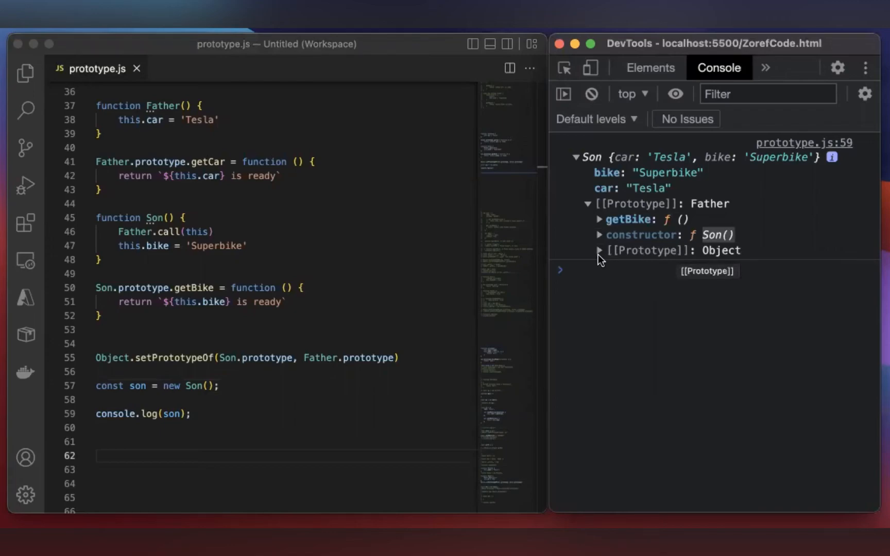
# Expand the nested [[Prototype]] entries to show getCar, the Father constructor and Object's built-in methods
pyautogui.click(599, 251)
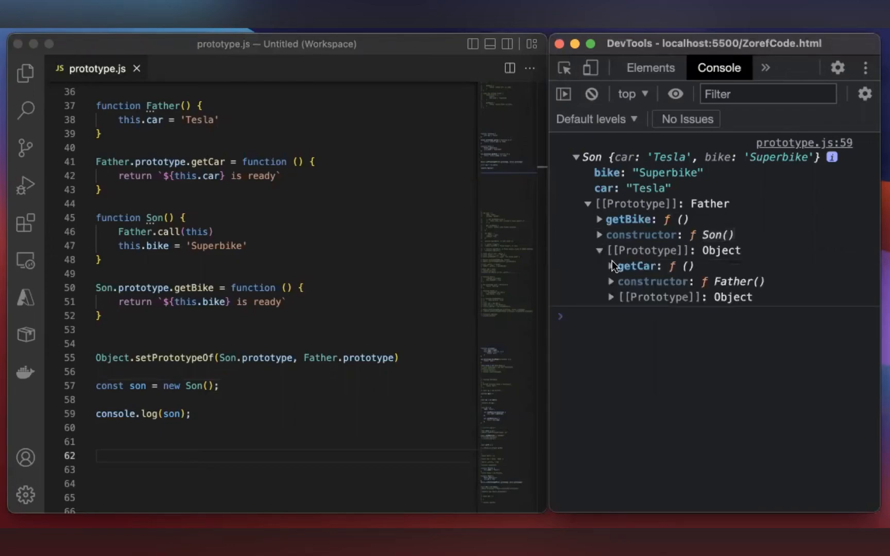
pyautogui.moveTo(642, 271)
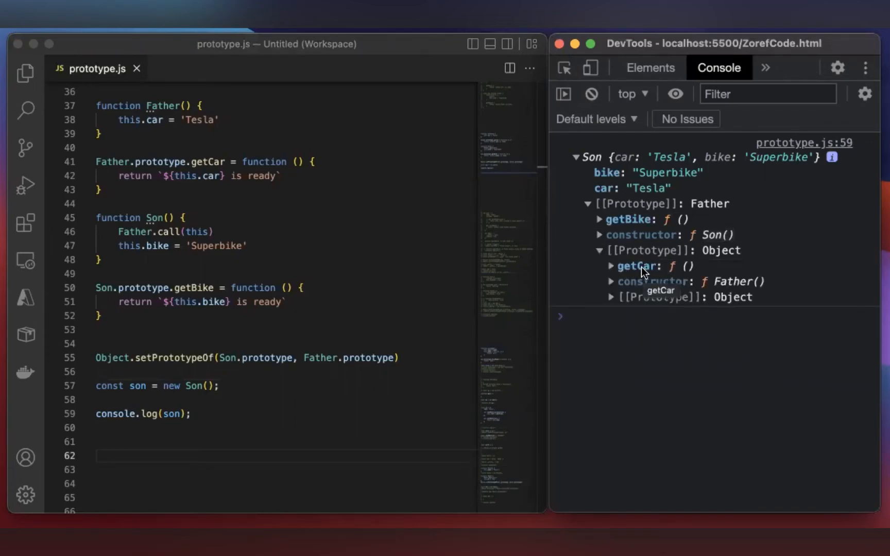
pyautogui.moveTo(139, 170)
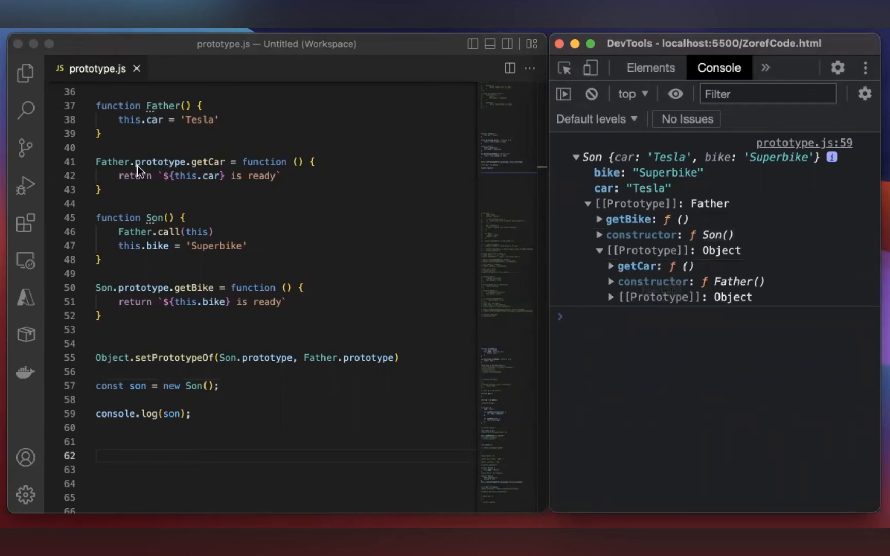
pyautogui.moveTo(650, 290)
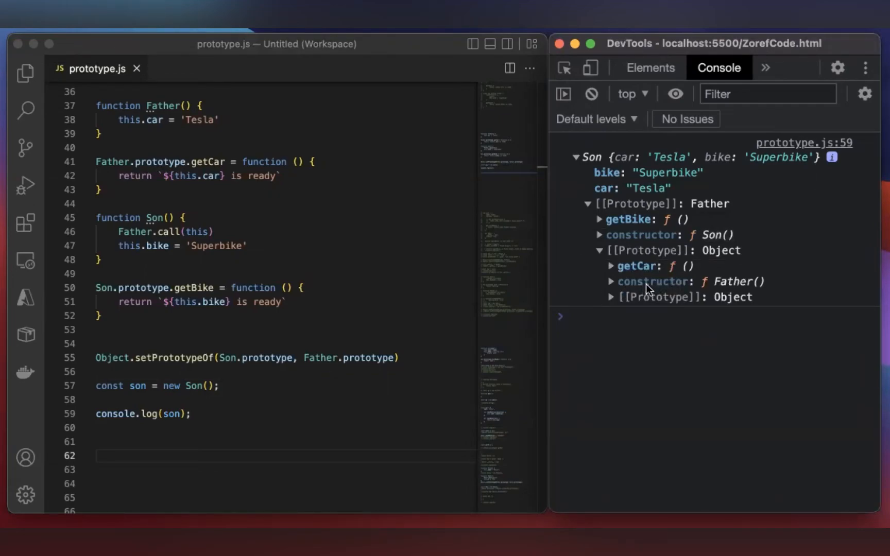
pyautogui.moveTo(681, 292)
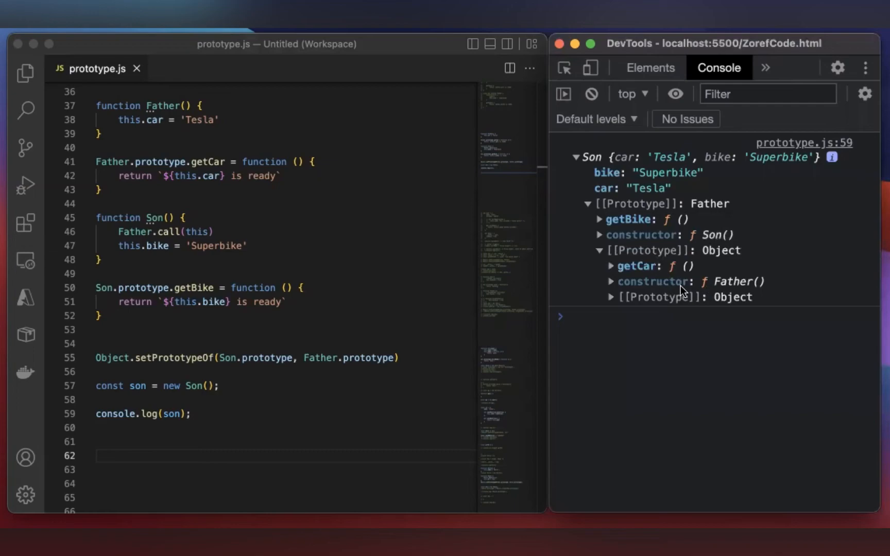
pyautogui.moveTo(744, 281)
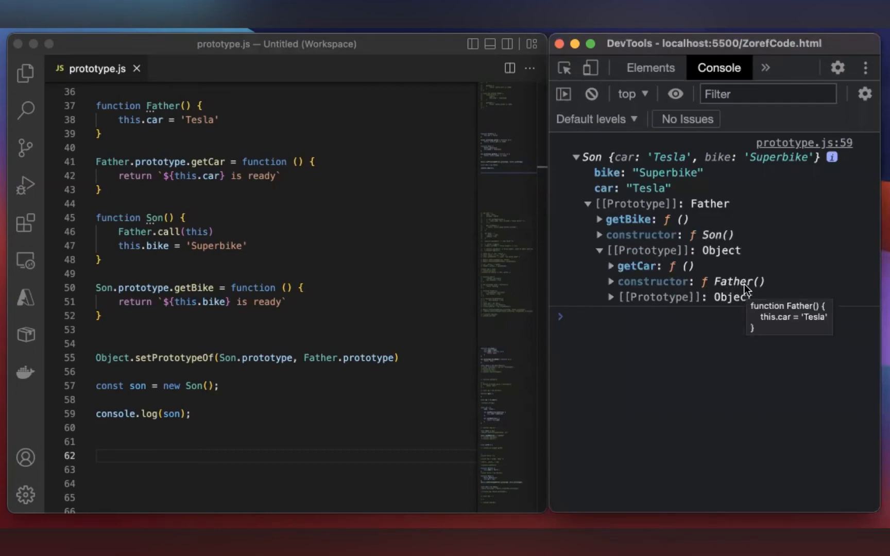
pyautogui.moveTo(650, 303)
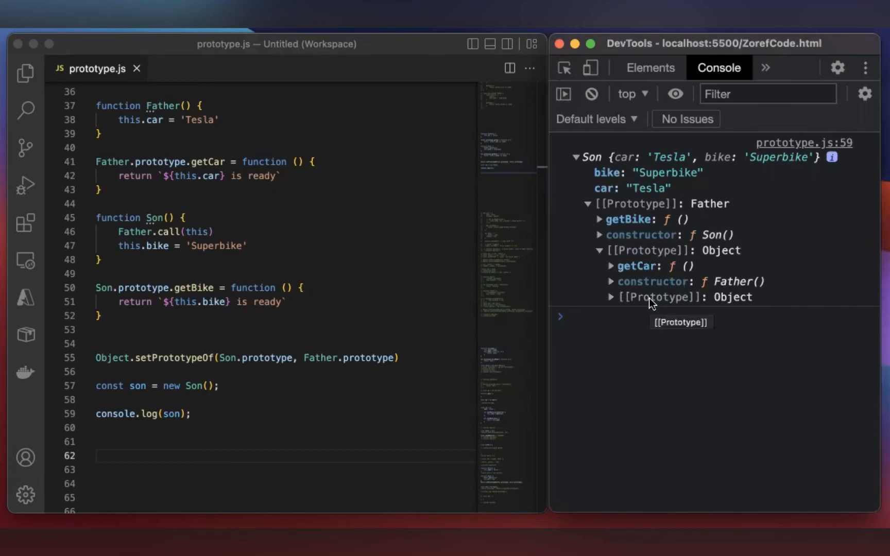
pyautogui.click(613, 297)
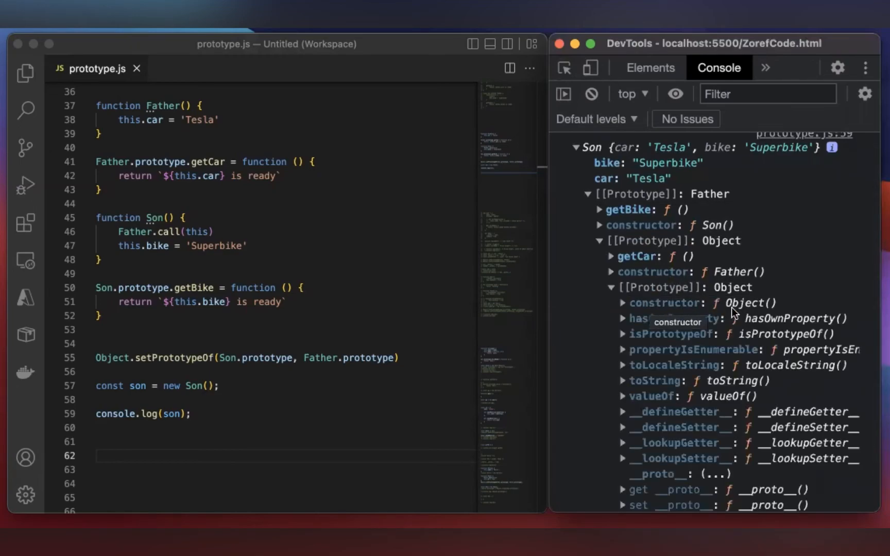
pyautogui.moveTo(734, 310)
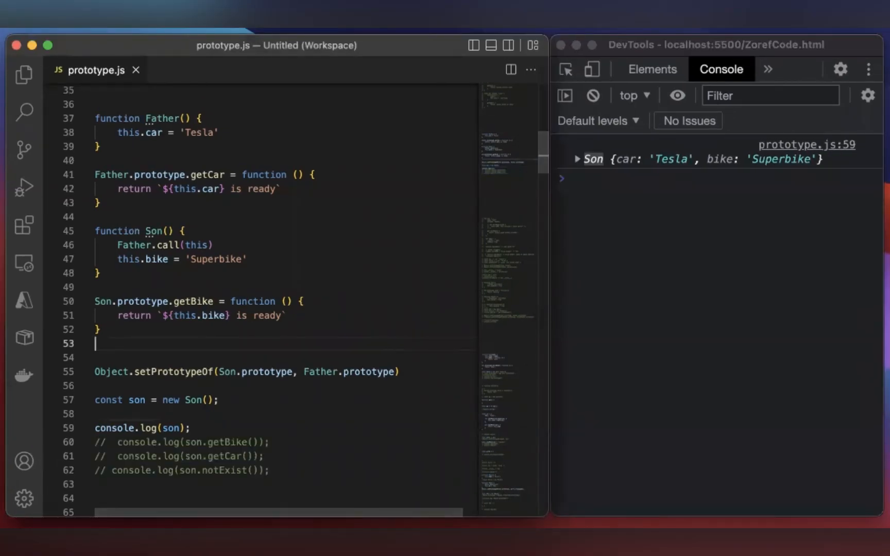
# Uncomment the three method-call logs on lines 60–62 and expand the logged son object in the console
pyautogui.click(107, 442)
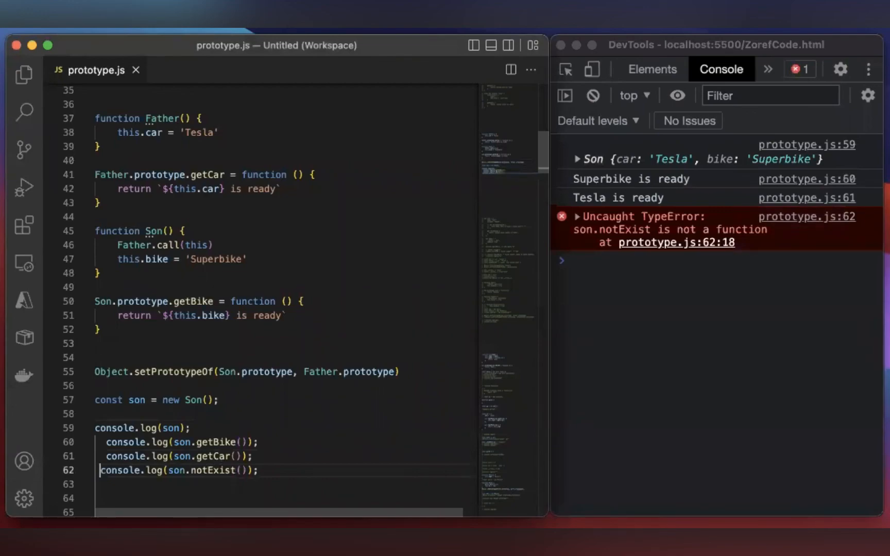
pyautogui.moveTo(590, 155)
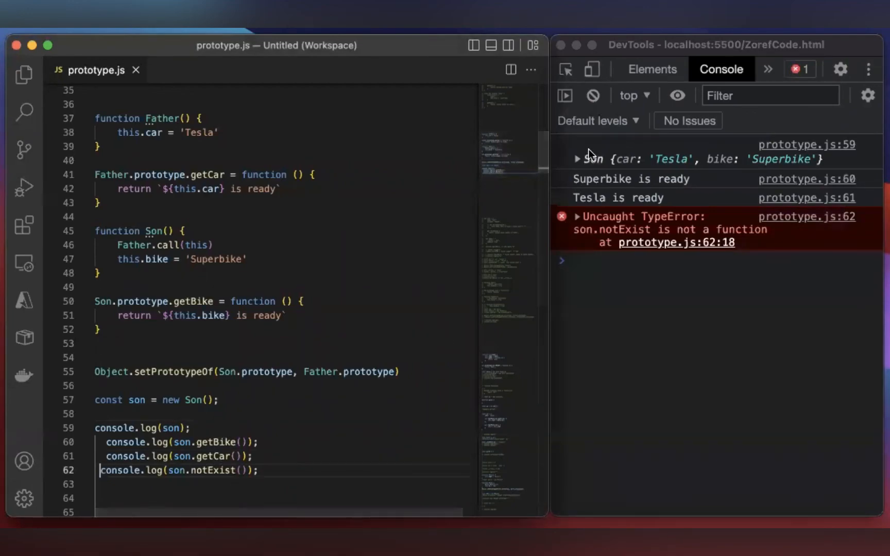
pyautogui.click(577, 159)
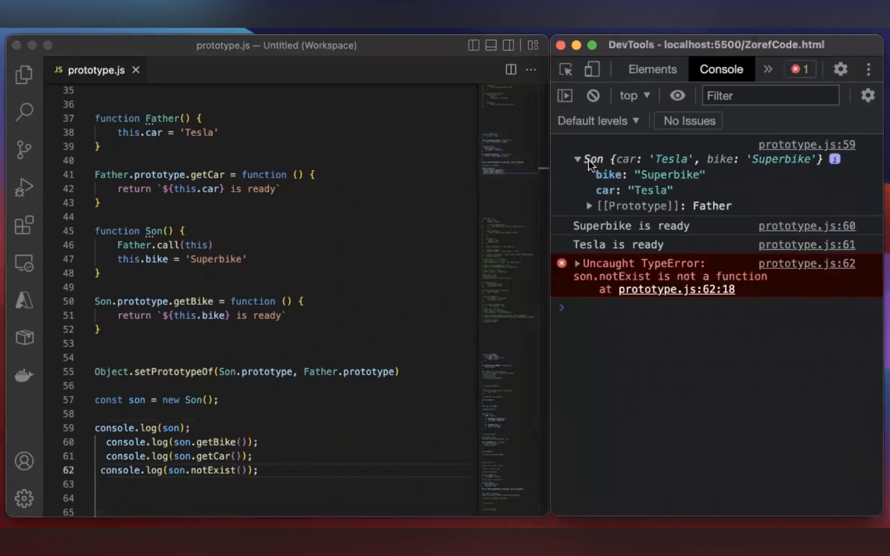
pyautogui.moveTo(616, 188)
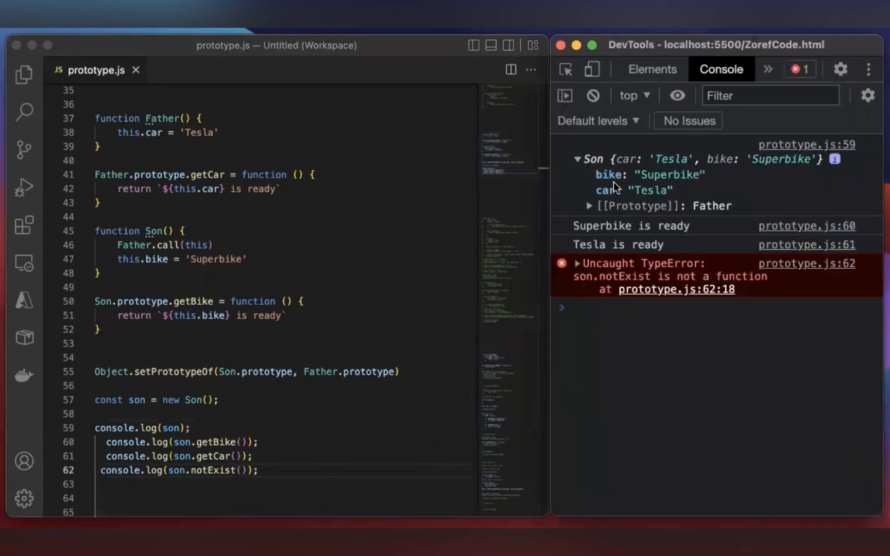
pyautogui.moveTo(613, 204)
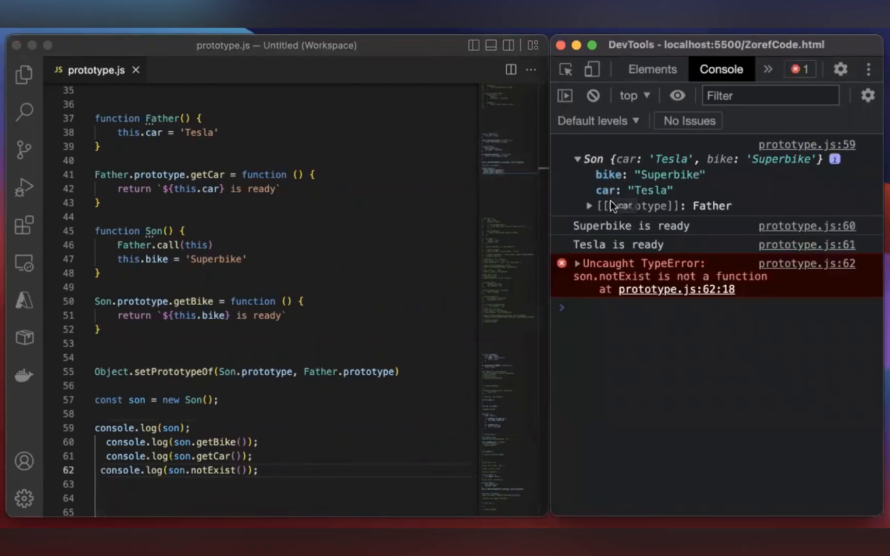
# Expand son's Father prototype to show getBike, then the nested Object prototype holding getCar
pyautogui.click(588, 206)
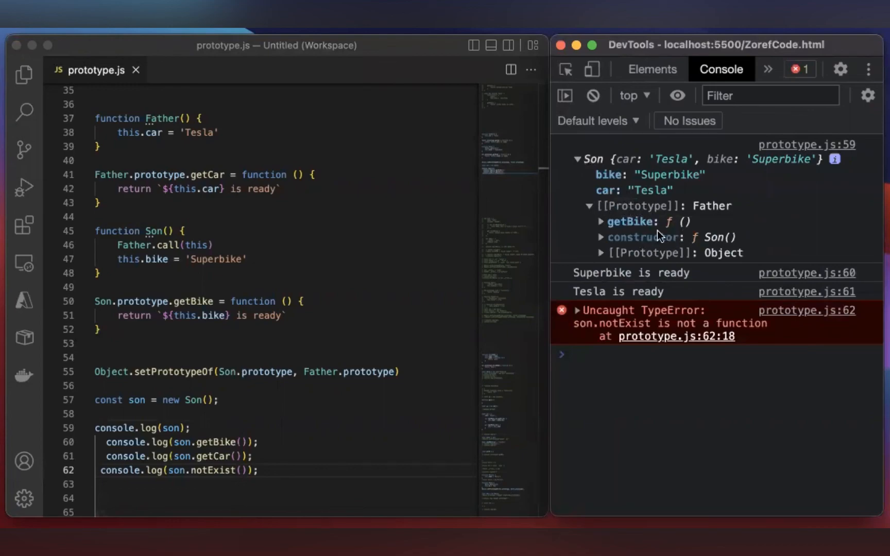
pyautogui.moveTo(636, 230)
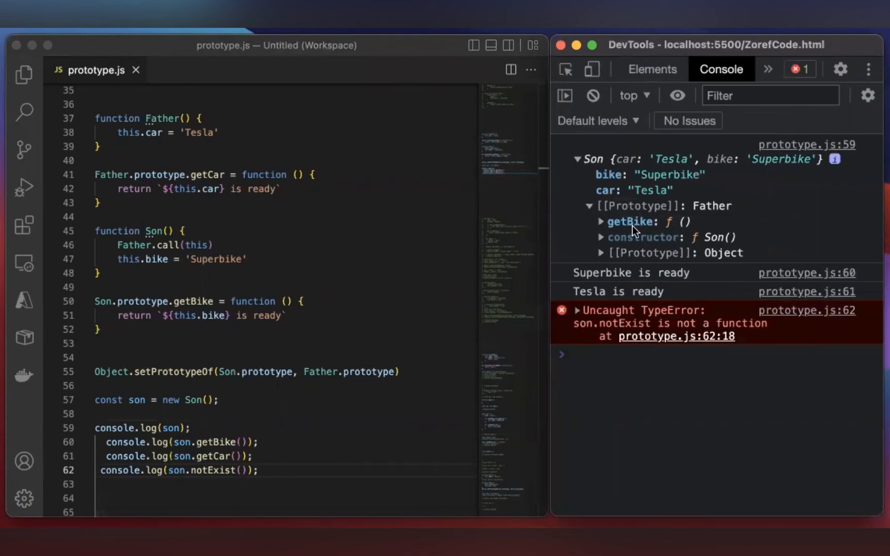
pyautogui.moveTo(659, 227)
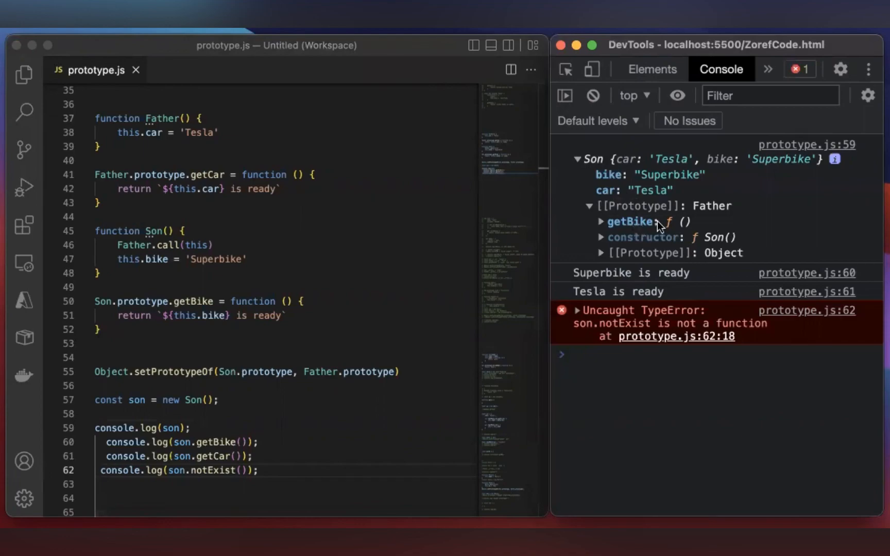
pyautogui.moveTo(653, 227)
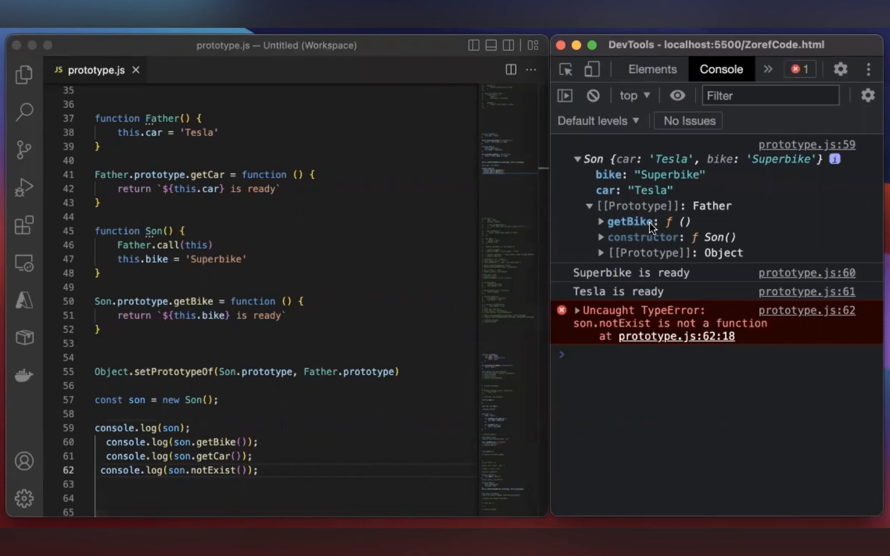
pyautogui.moveTo(613, 254)
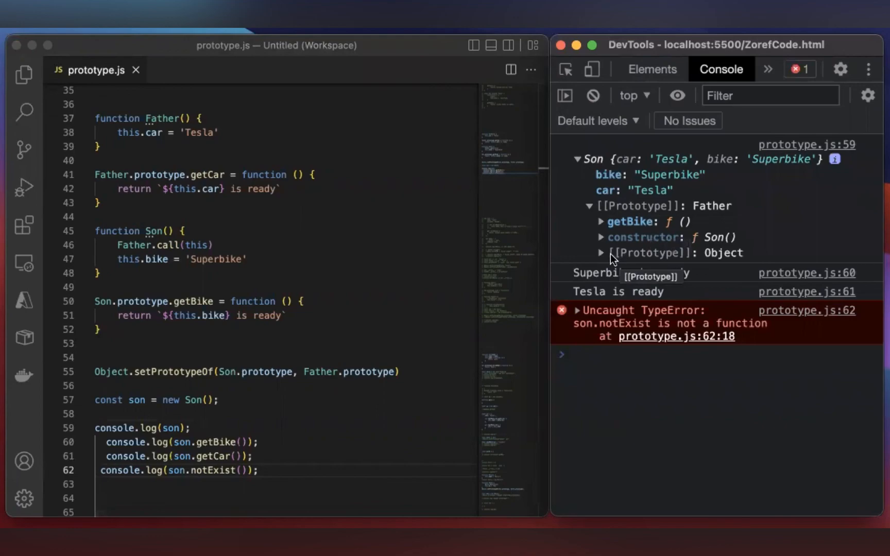
pyautogui.click(602, 252)
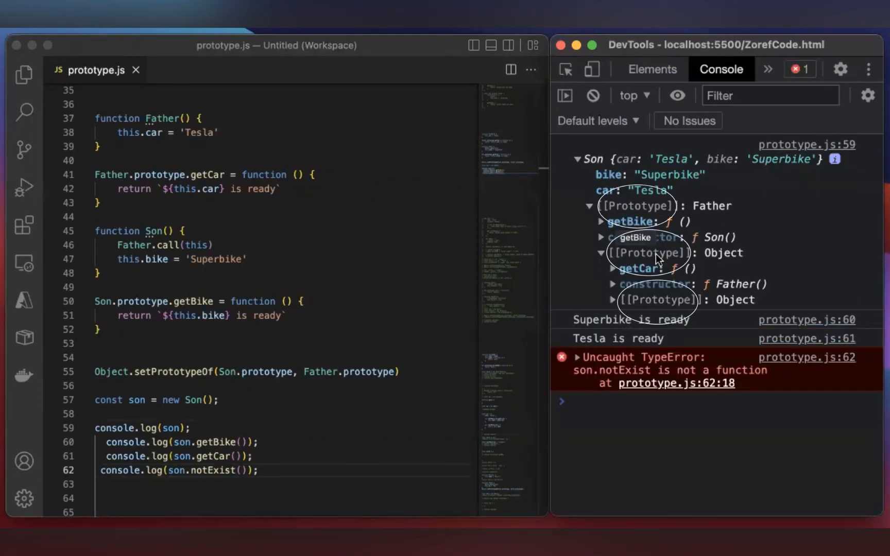
pyautogui.moveTo(737, 316)
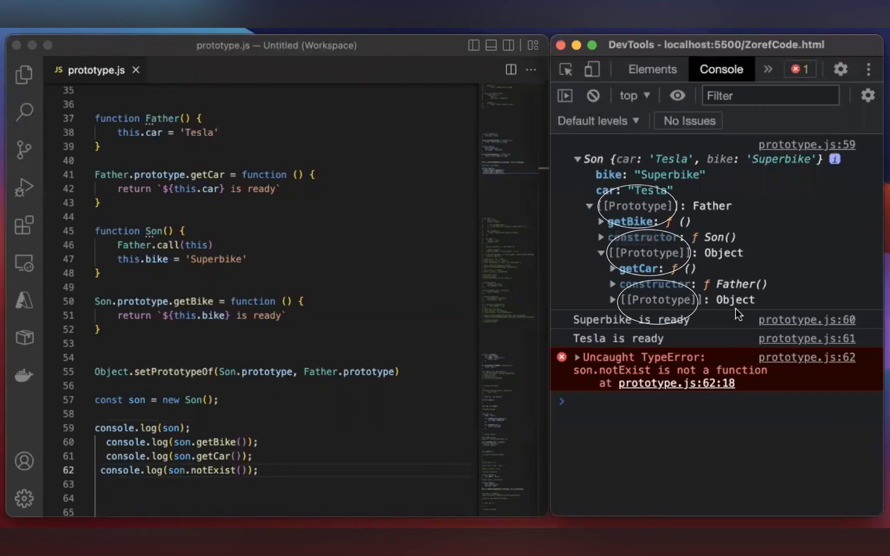